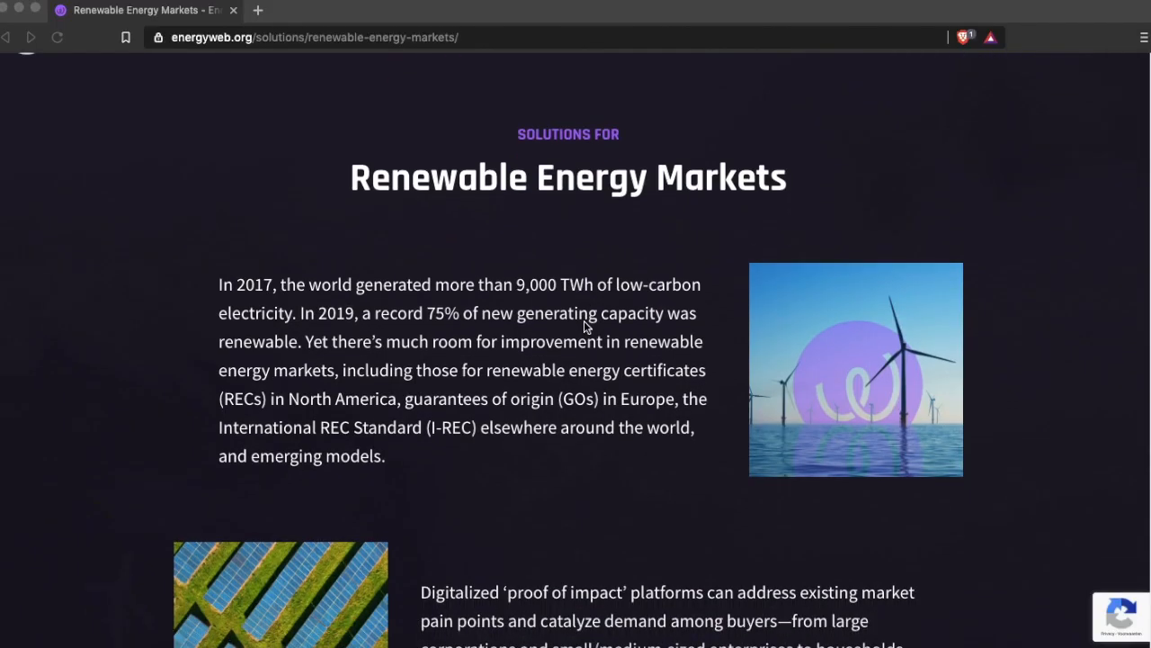
Scroll the Energy Web site and open the Our Ecosystem partners page.
{"action": "scroll", "scroll_direction": "down", "scroll_amount": 3}
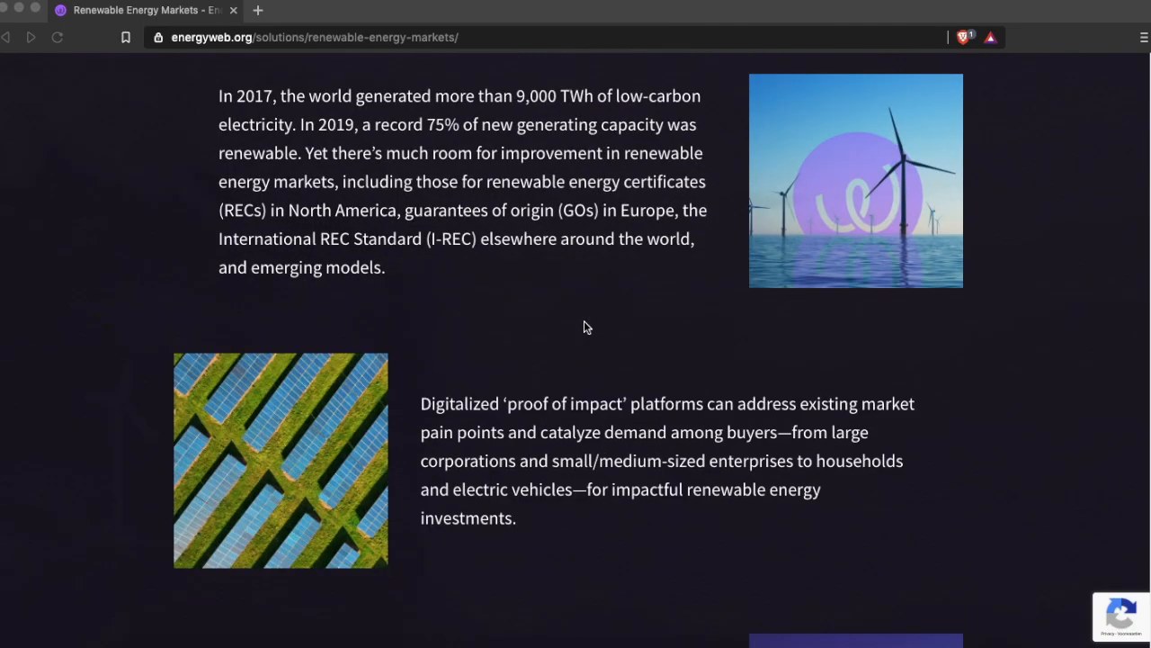
{"action": "scroll", "scroll_direction": "down", "scroll_amount": 3}
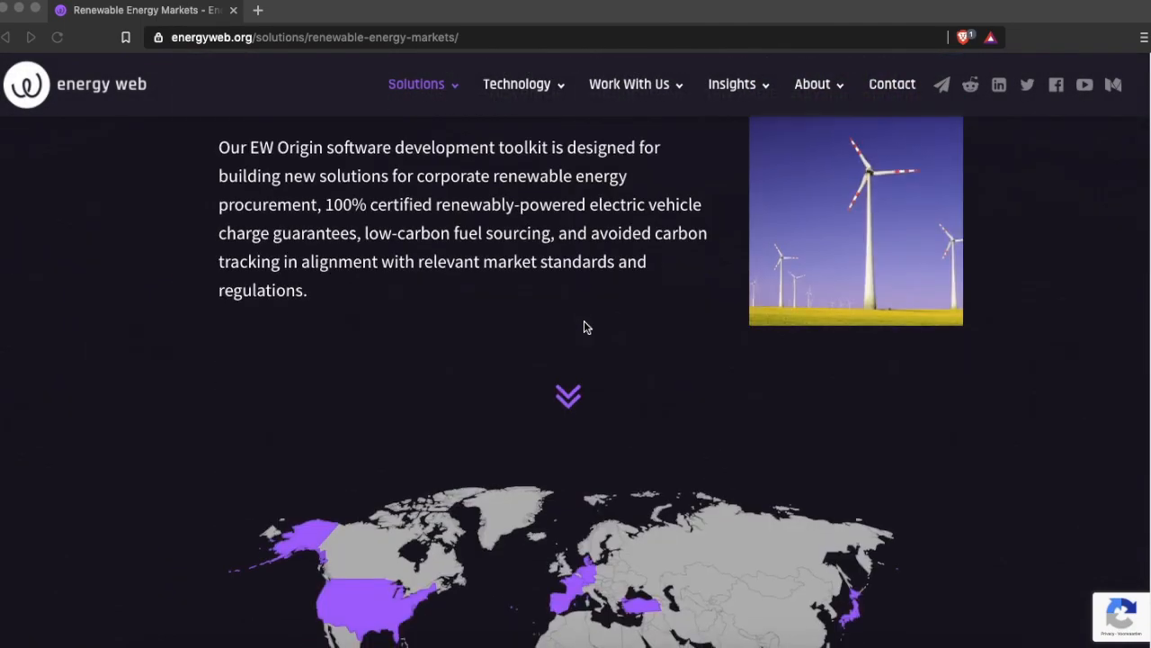
{"action": "scroll", "scroll_direction": "down", "scroll_amount": 3}
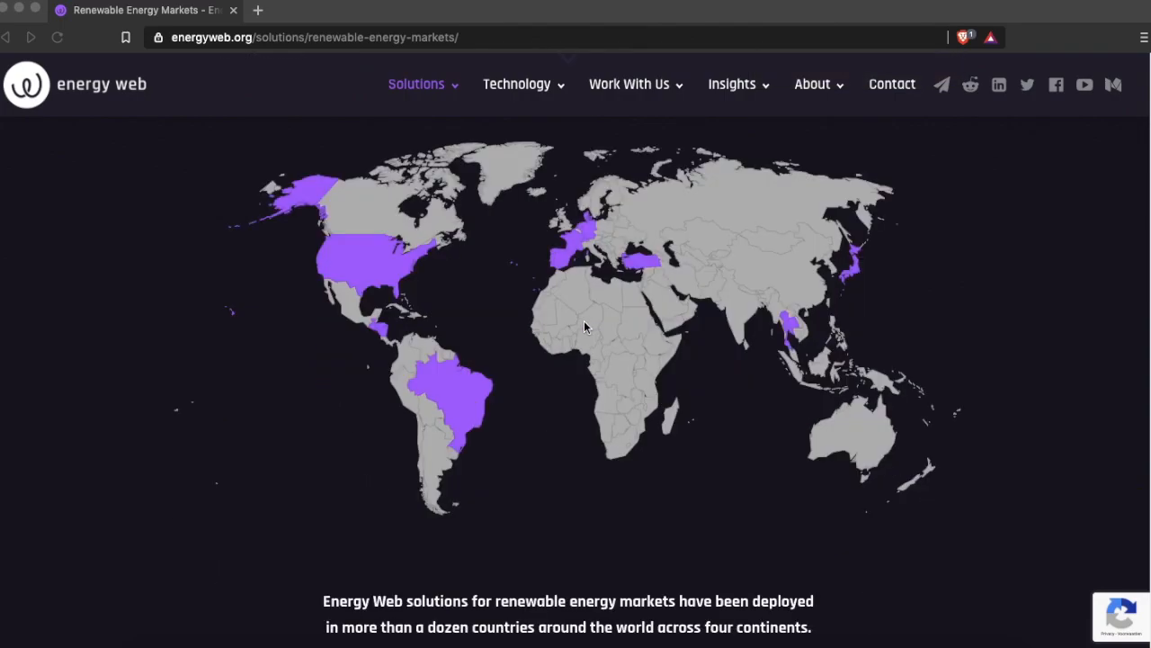
{"action": "scroll", "scroll_direction": "down", "scroll_amount": 3}
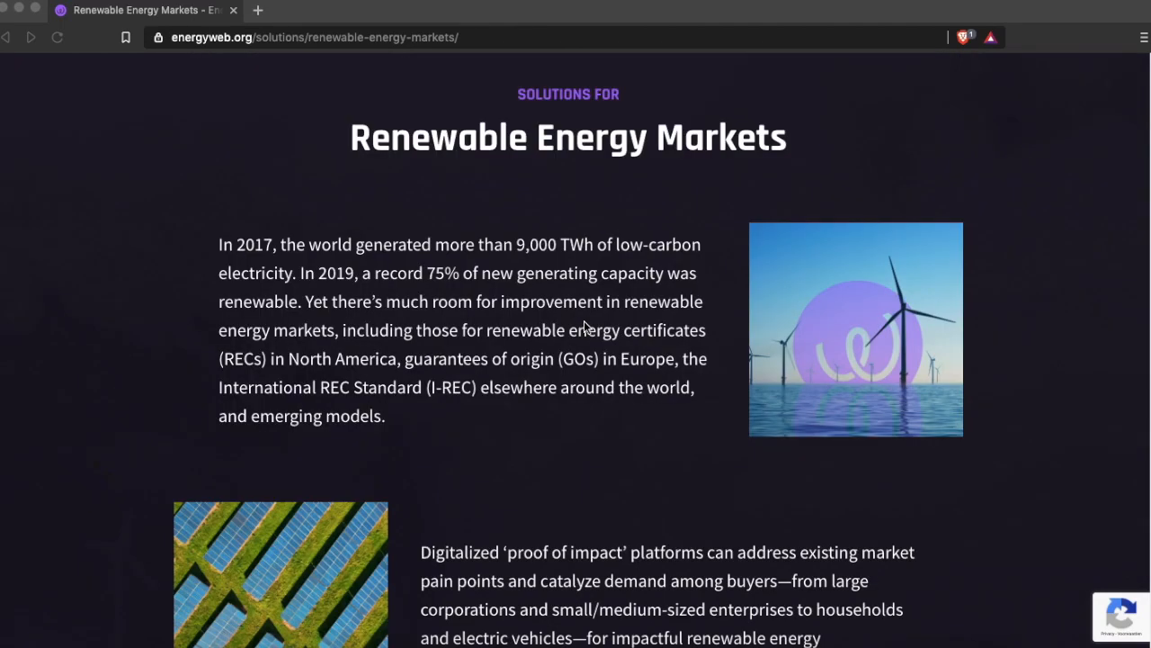
{"action": "scroll", "scroll_direction": "up", "scroll_amount": 3}
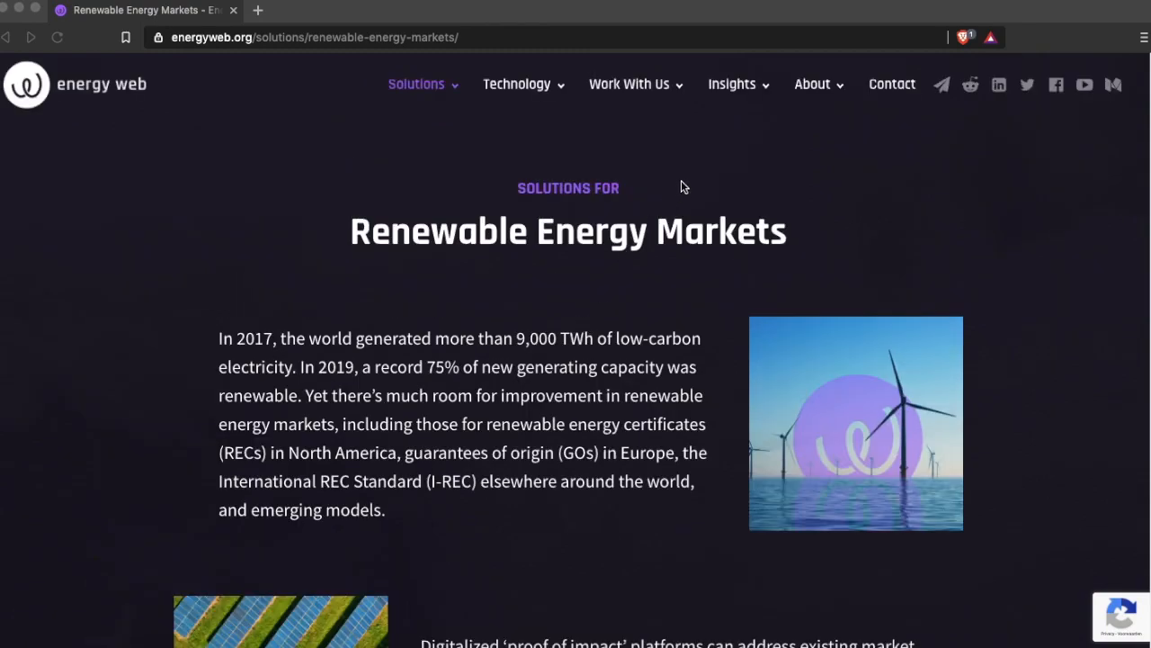
{"action": "mouse_move", "coordinate": [554, 98]}
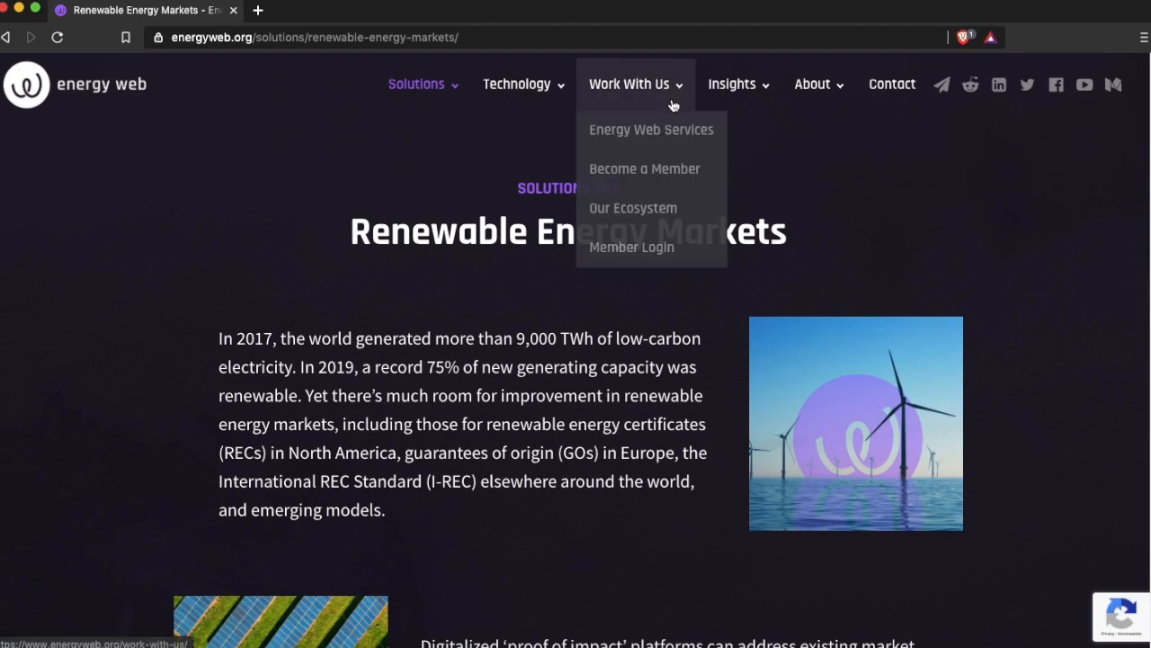
{"action": "left_click", "coordinate": [632, 207]}
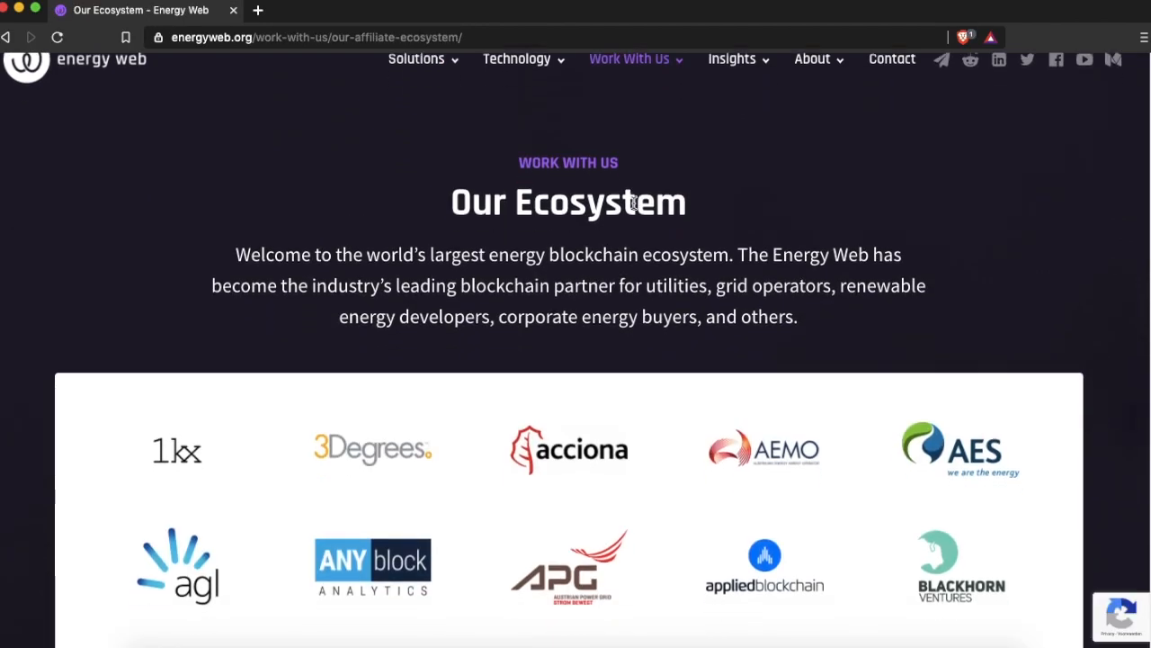
Scroll through the partner logos down to Nonprofit & Media Partners.
{"action": "scroll", "scroll_direction": "down", "scroll_amount": 3}
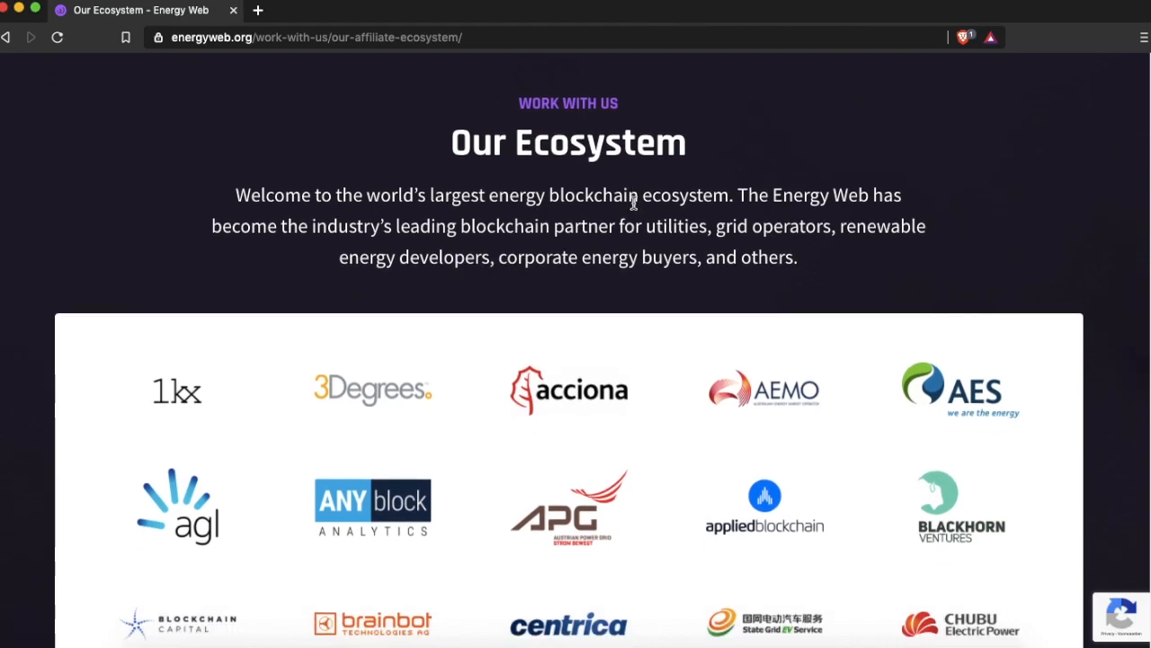
{"action": "scroll", "scroll_direction": "down", "scroll_amount": 3}
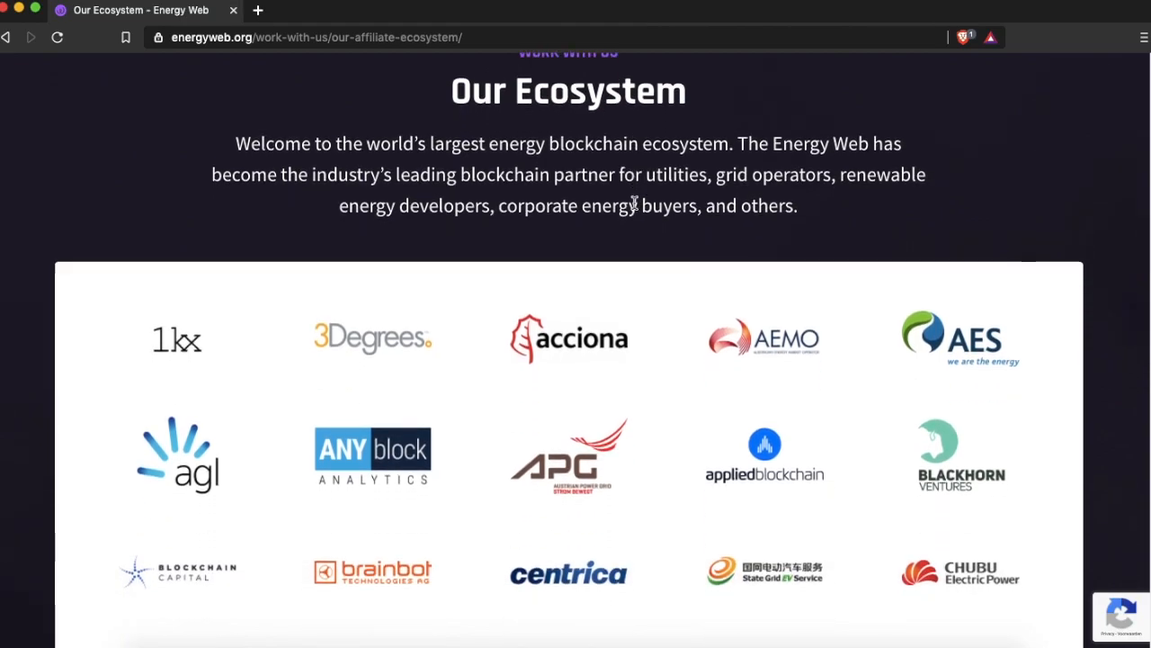
{"action": "scroll", "scroll_direction": "down", "scroll_amount": 3}
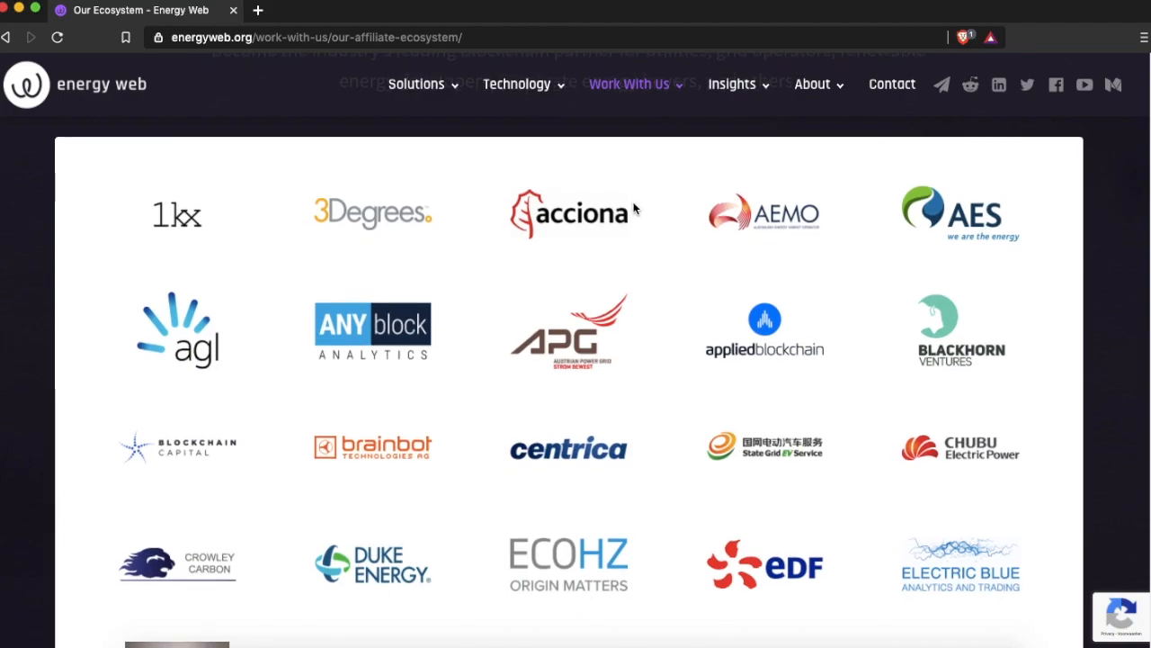
{"action": "scroll", "scroll_direction": "down", "scroll_amount": 3}
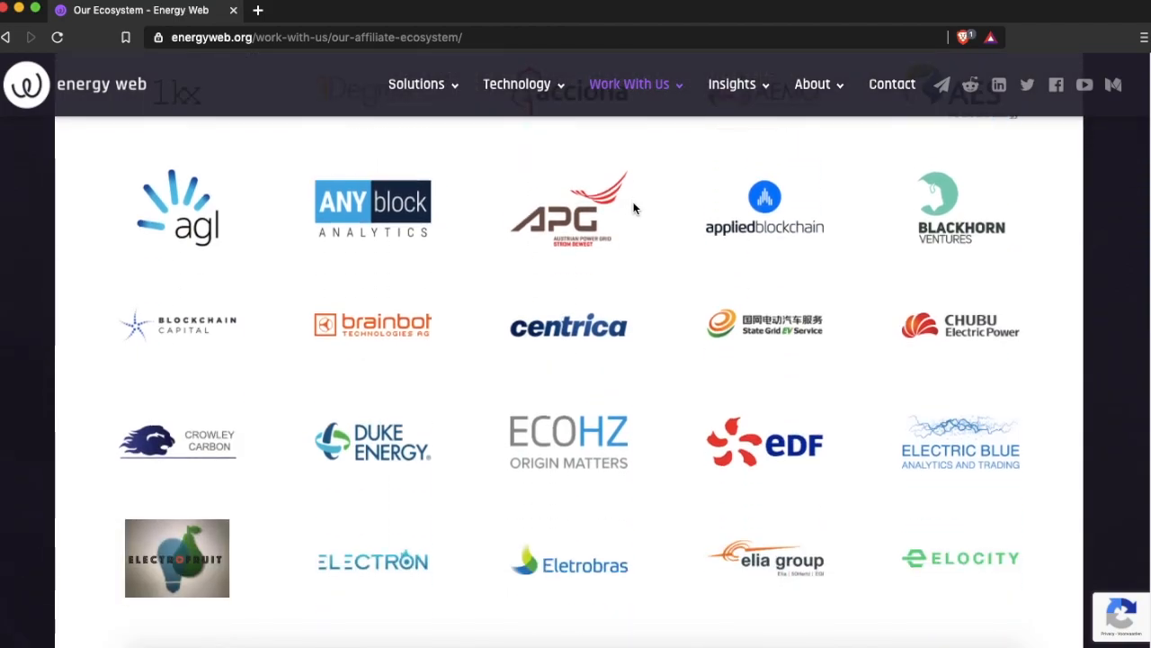
{"action": "scroll", "scroll_direction": "down", "scroll_amount": 3}
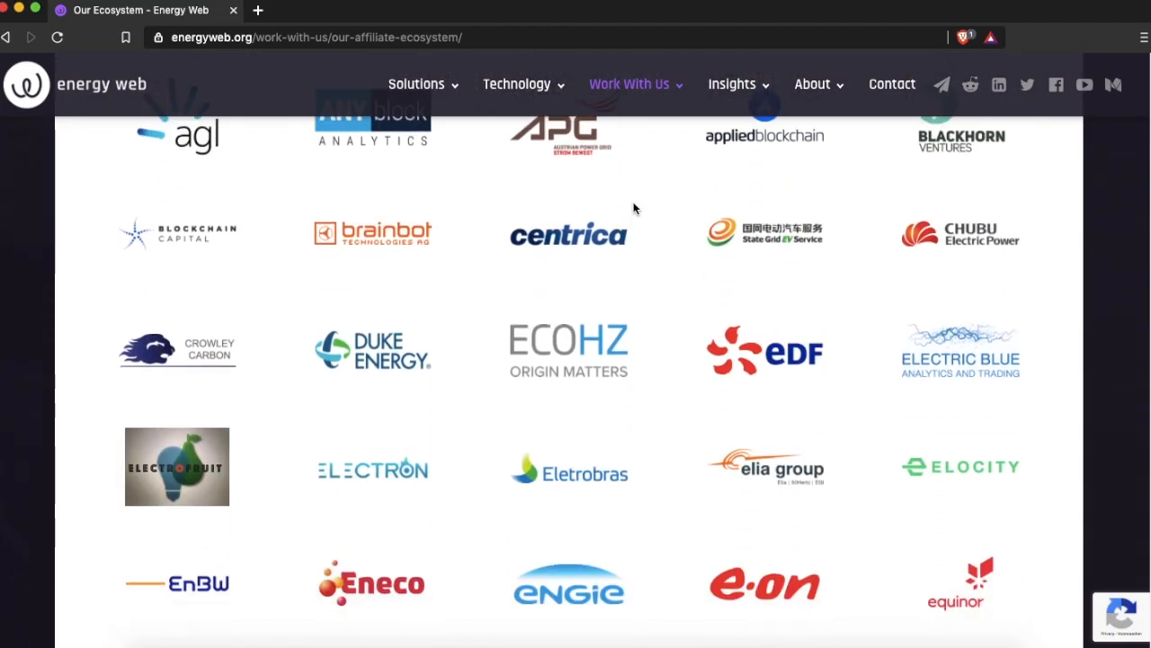
{"action": "scroll", "scroll_direction": "down", "scroll_amount": 3}
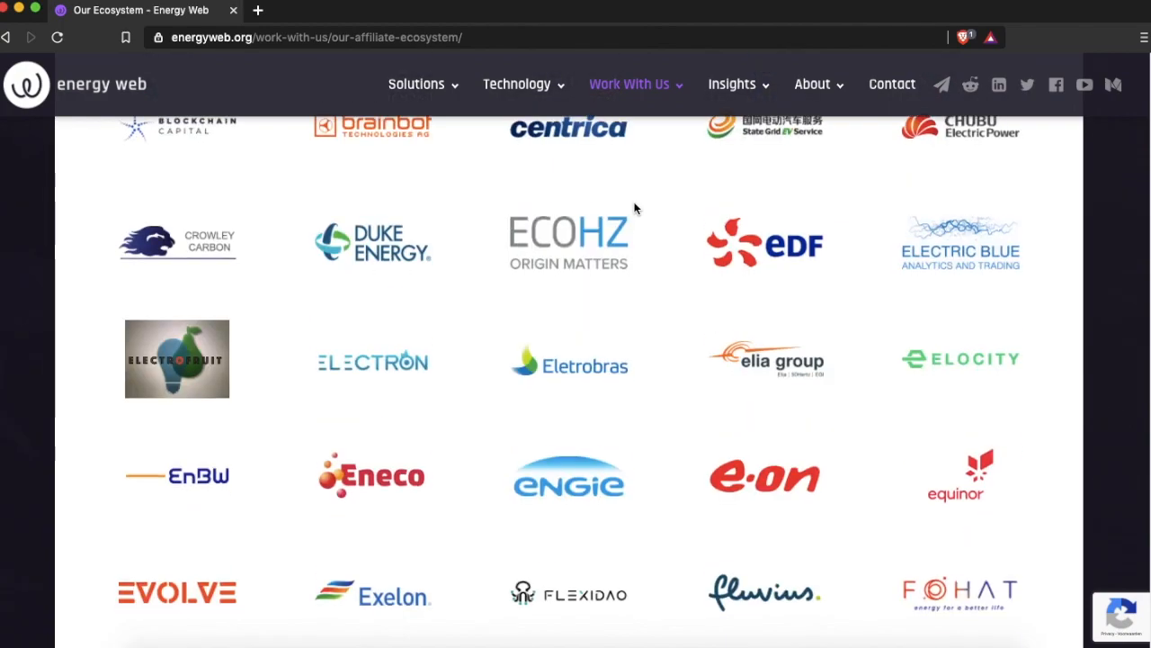
{"action": "scroll", "scroll_direction": "down", "scroll_amount": 3}
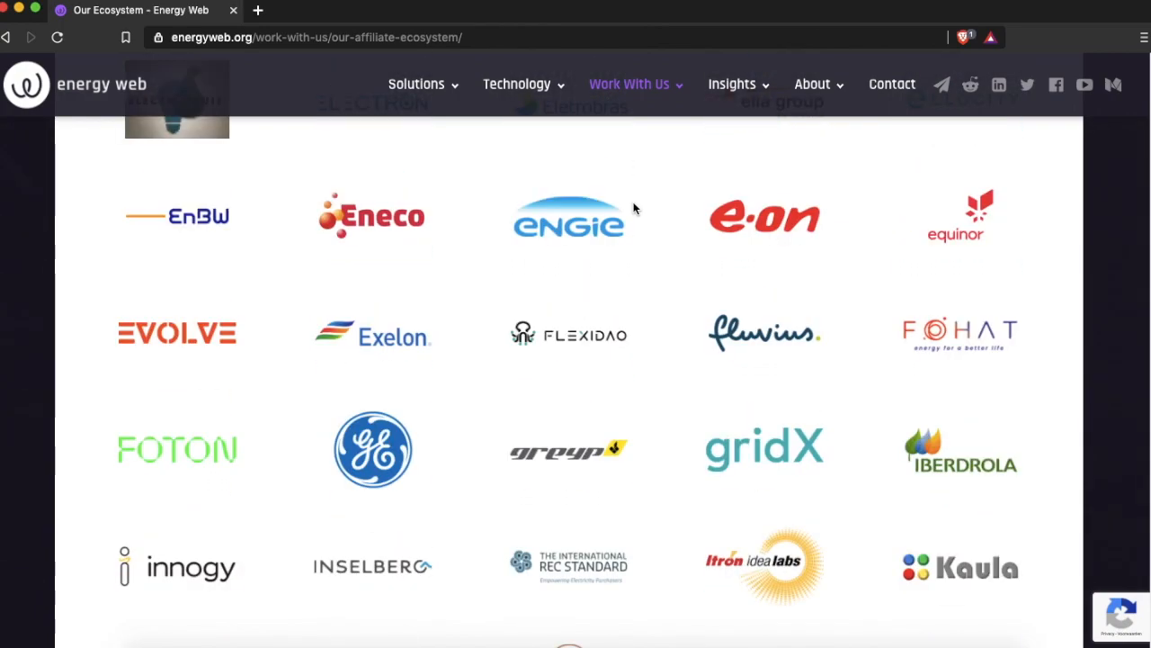
{"action": "scroll", "scroll_direction": "down", "scroll_amount": 3}
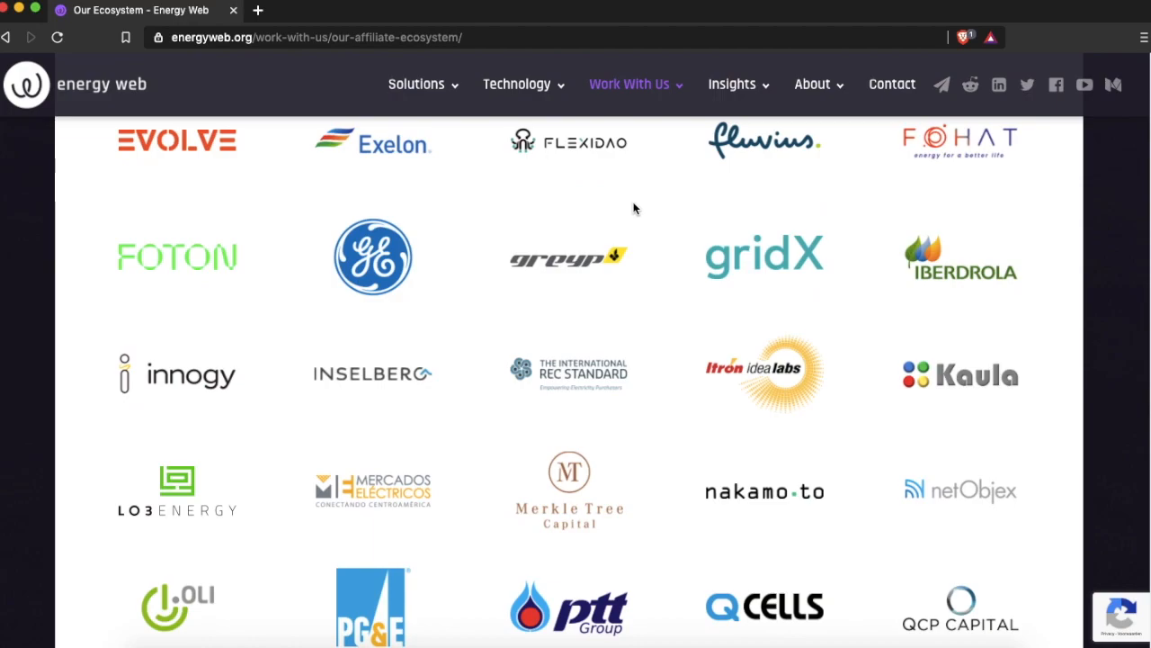
{"action": "scroll", "scroll_direction": "down", "scroll_amount": 3}
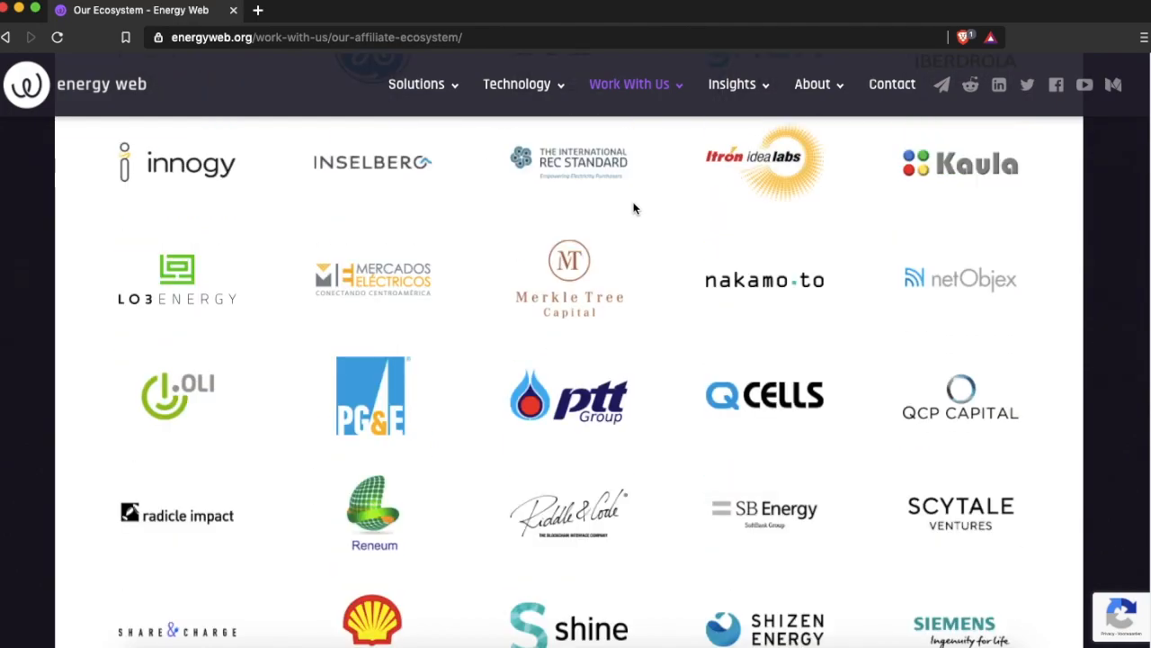
{"action": "scroll", "scroll_direction": "down", "scroll_amount": 3}
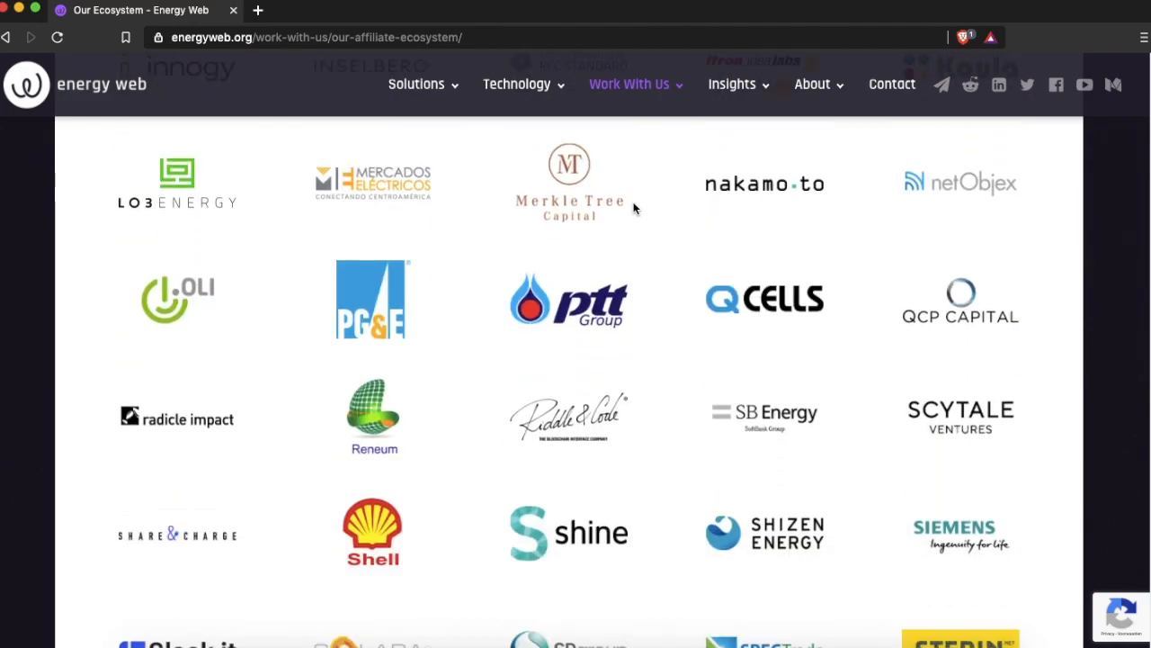
{"action": "scroll", "scroll_direction": "down", "scroll_amount": 3}
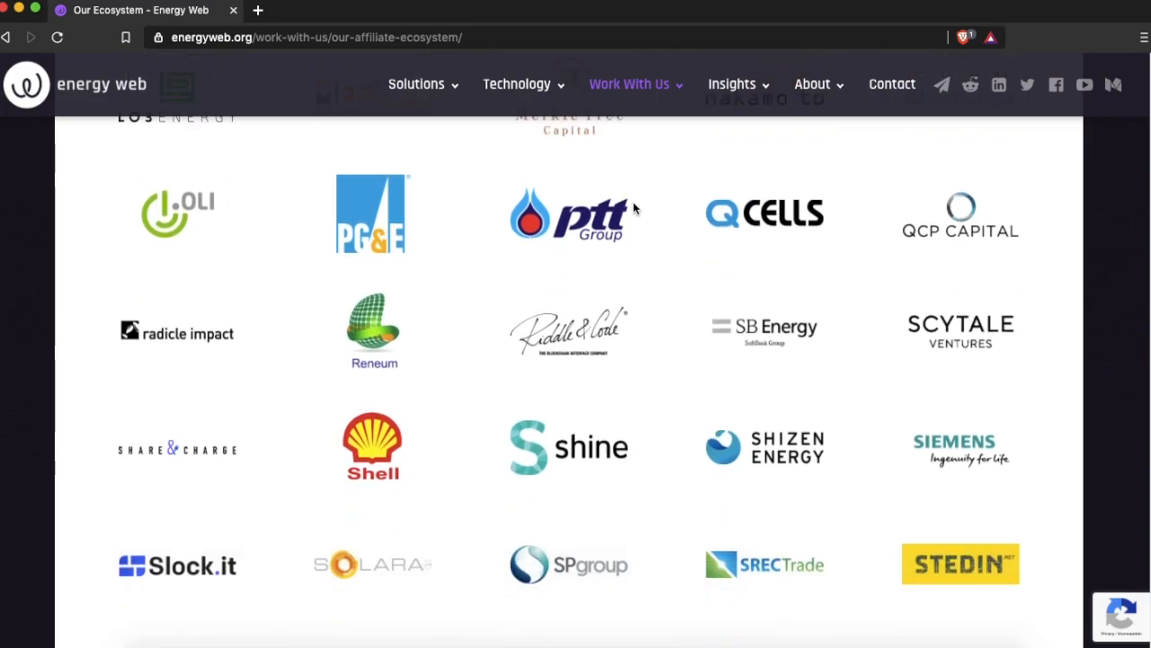
{"action": "scroll", "scroll_direction": "down", "scroll_amount": 3}
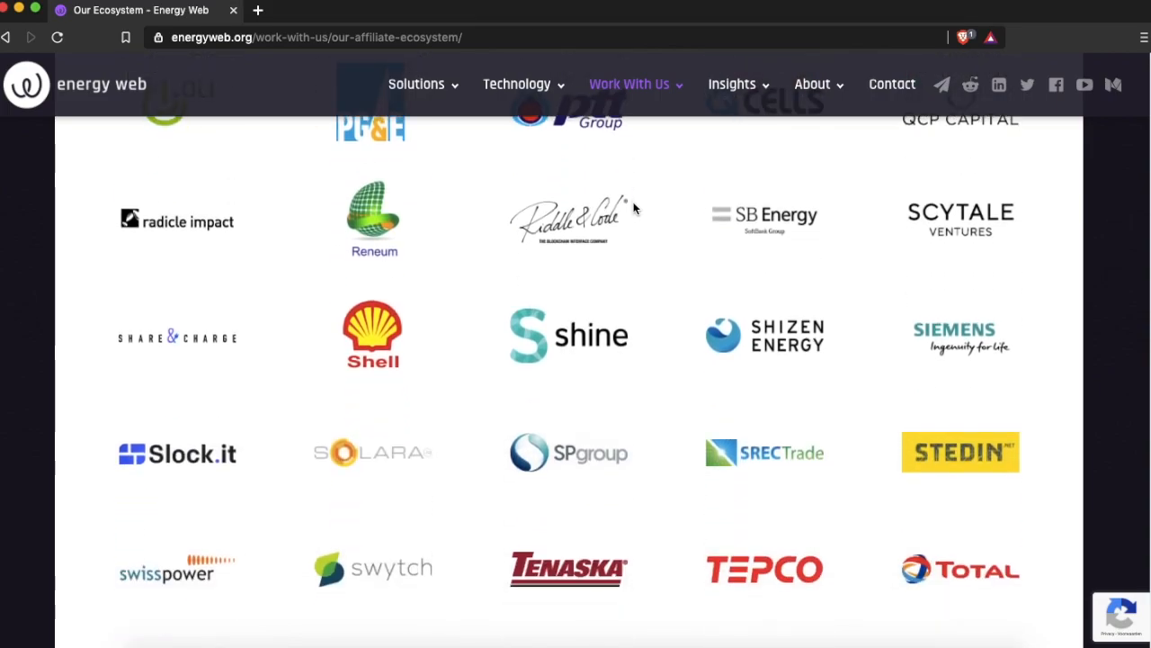
{"action": "scroll", "scroll_direction": "down", "scroll_amount": 3}
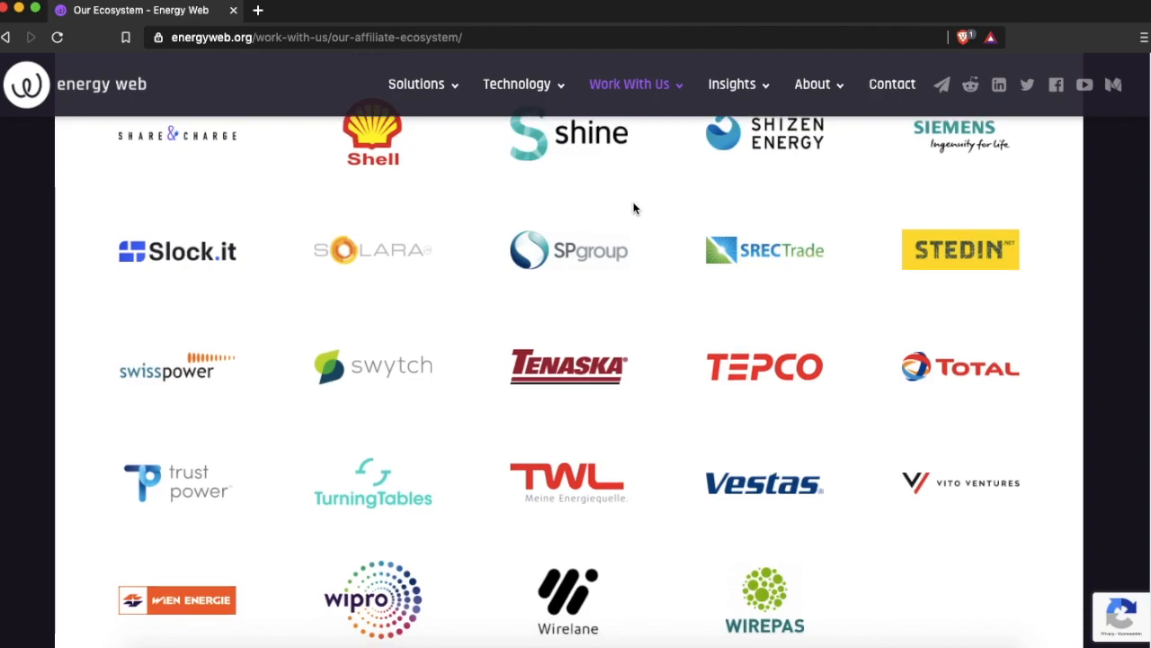
{"action": "scroll", "scroll_direction": "down", "scroll_amount": 3}
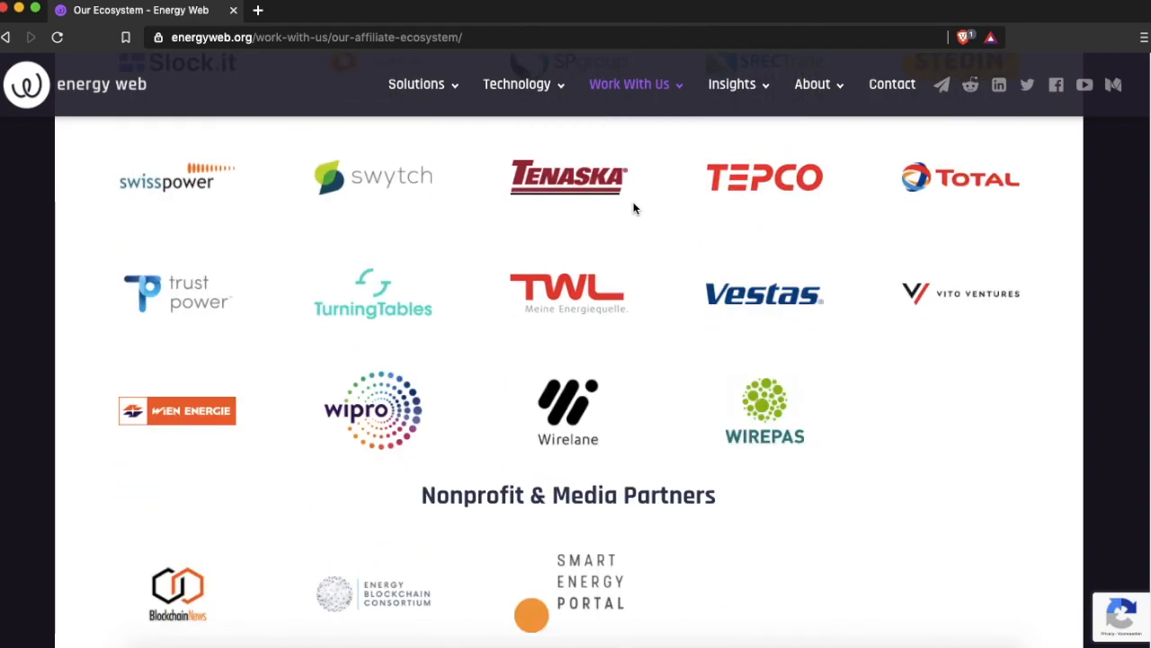
{"action": "scroll", "scroll_direction": "down", "scroll_amount": 3}
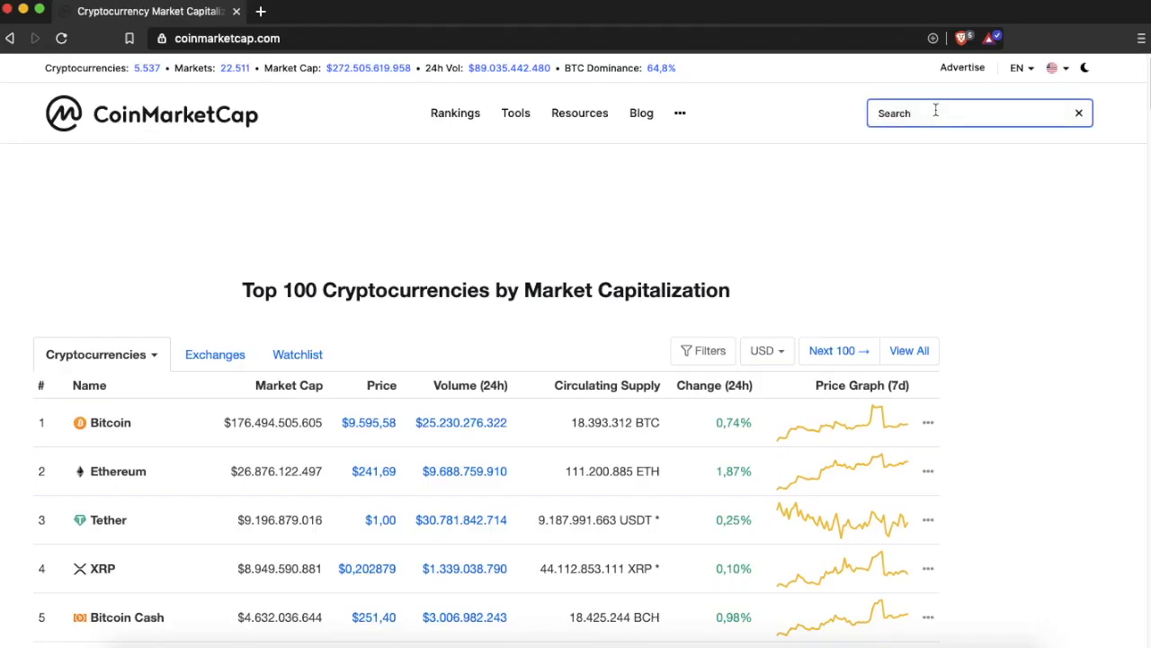
Search CoinMarketCap for 'ewt' and show Energy Web Token's Market Pairs.
{"action": "type", "text": "ewt"}
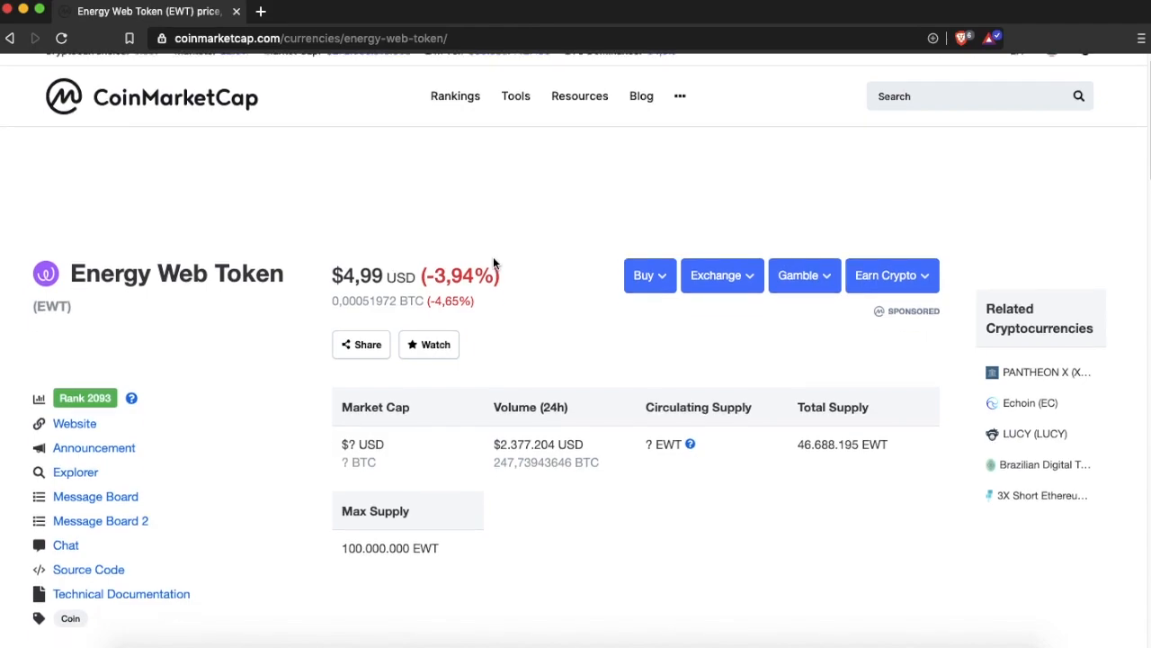
{"action": "scroll", "scroll_direction": "down", "scroll_amount": 3}
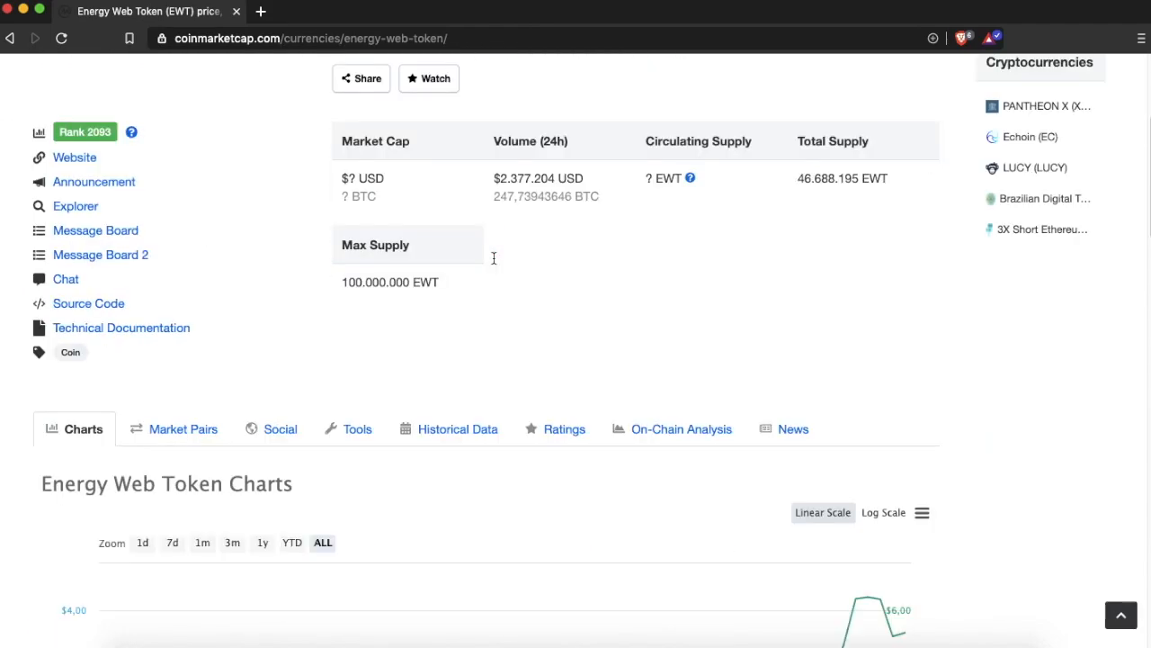
{"action": "scroll", "scroll_direction": "down", "scroll_amount": 3}
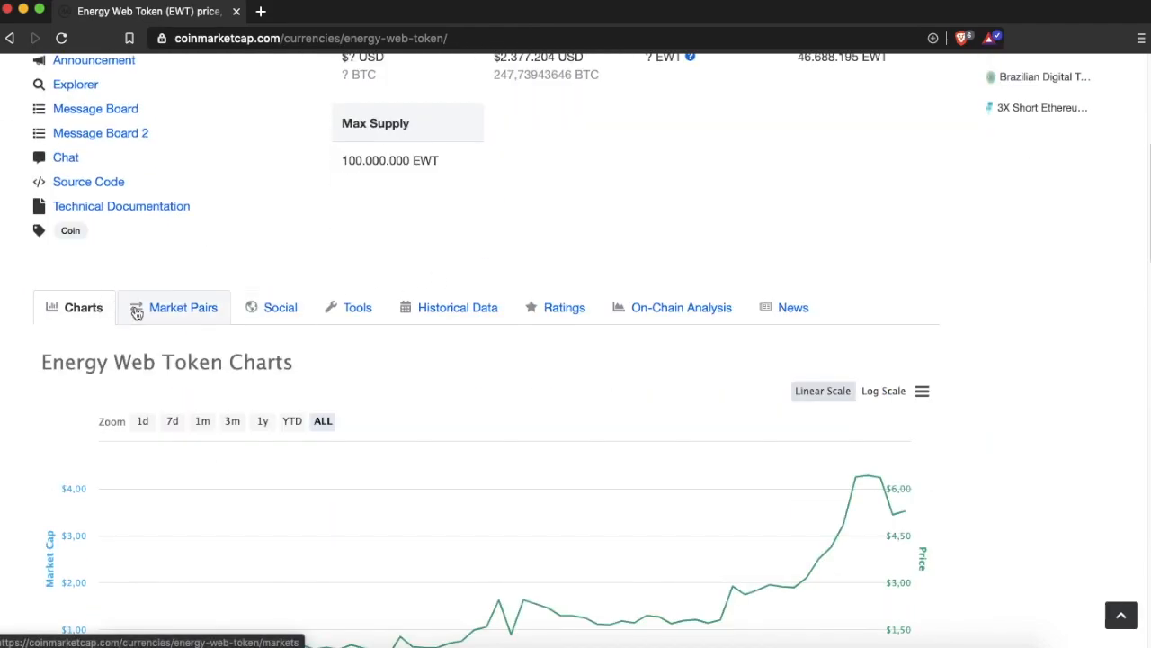
{"action": "left_click", "coordinate": [183, 307]}
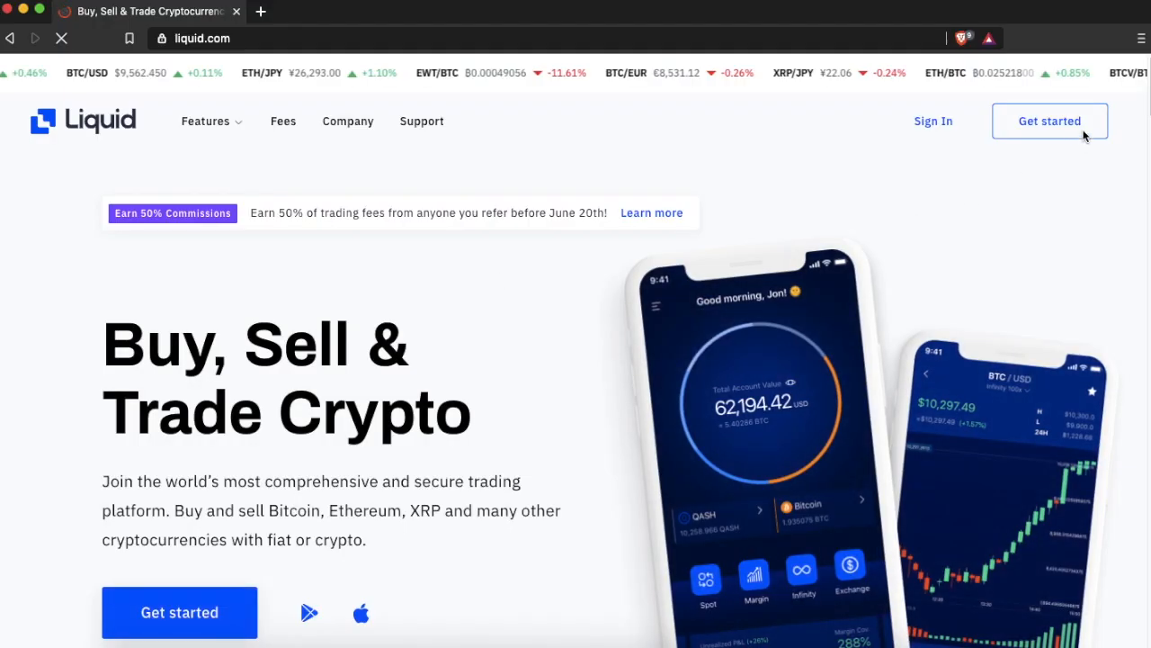
Enter the Liquid account, agreeing to the updated legal and privacy terms.
{"action": "left_click", "coordinate": [1050, 120]}
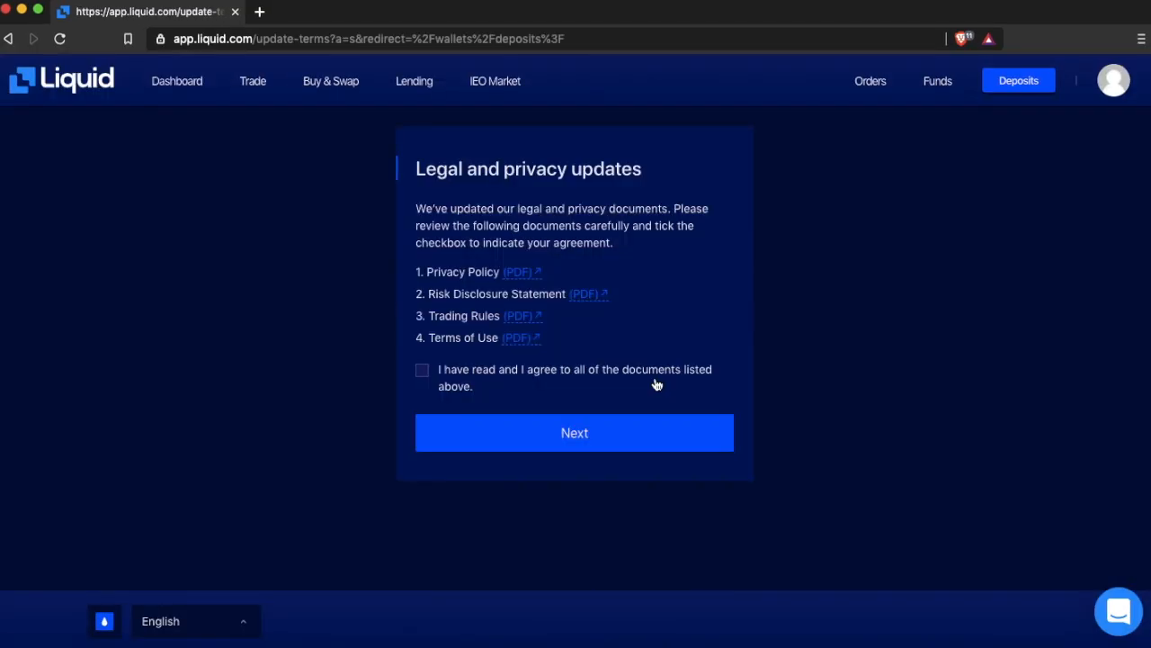
{"action": "left_click", "coordinate": [422, 370]}
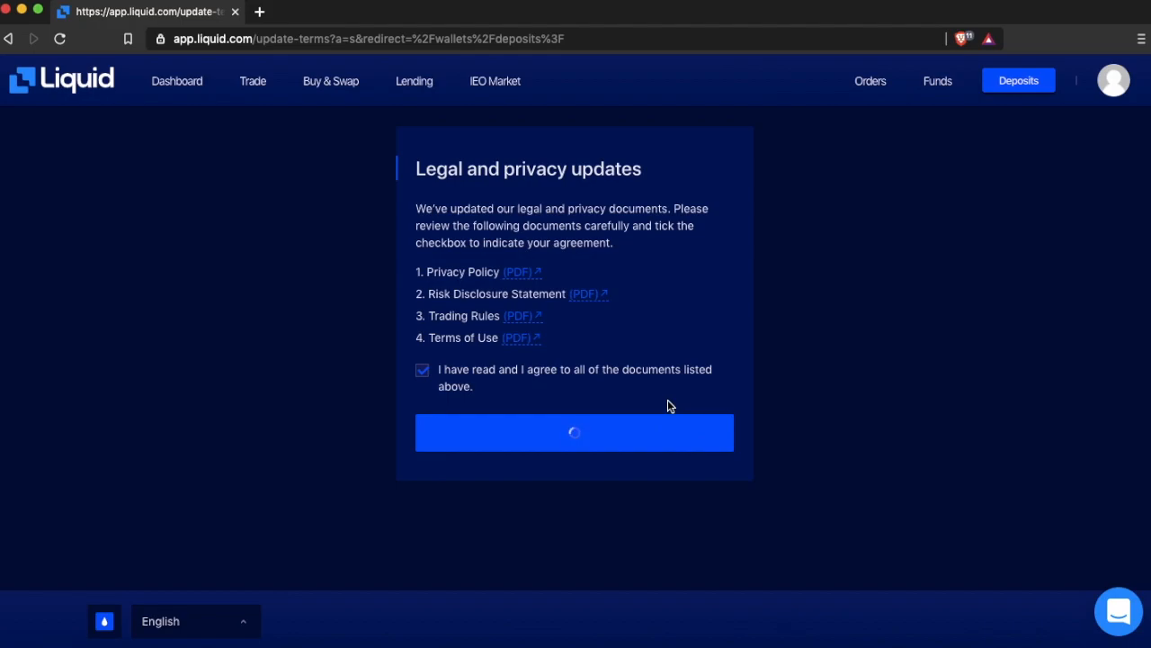
{"action": "left_click", "coordinate": [575, 432]}
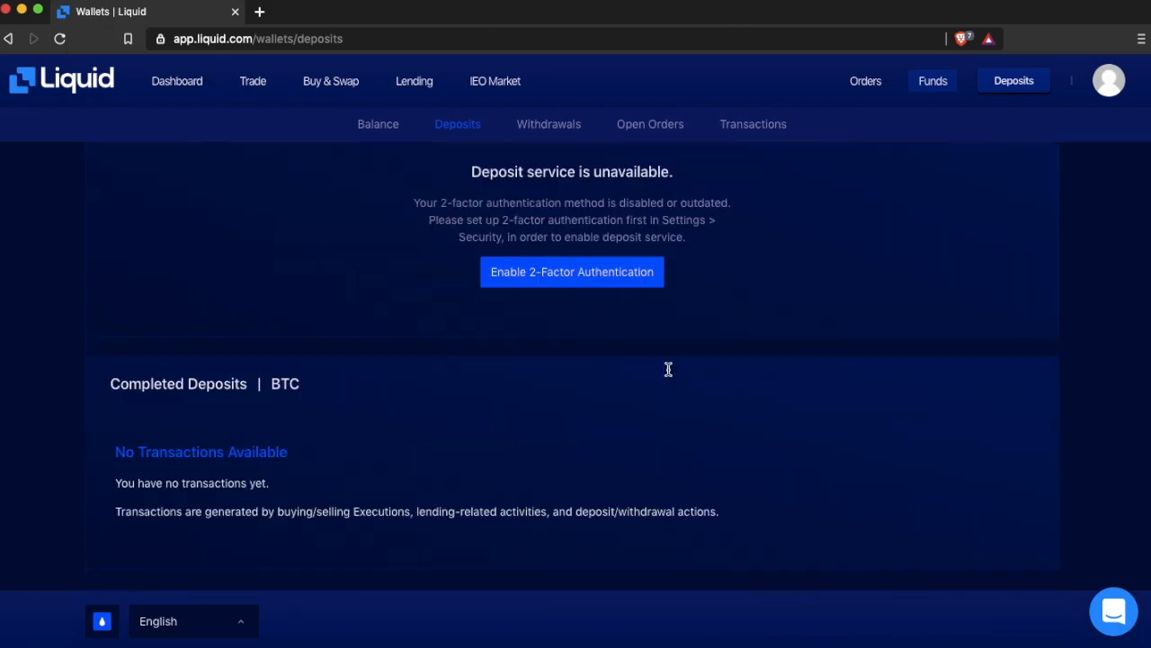
Switch the Liquid deposit currency from BTC to ETH to show its address and QR code.
{"action": "left_click", "coordinate": [571, 272]}
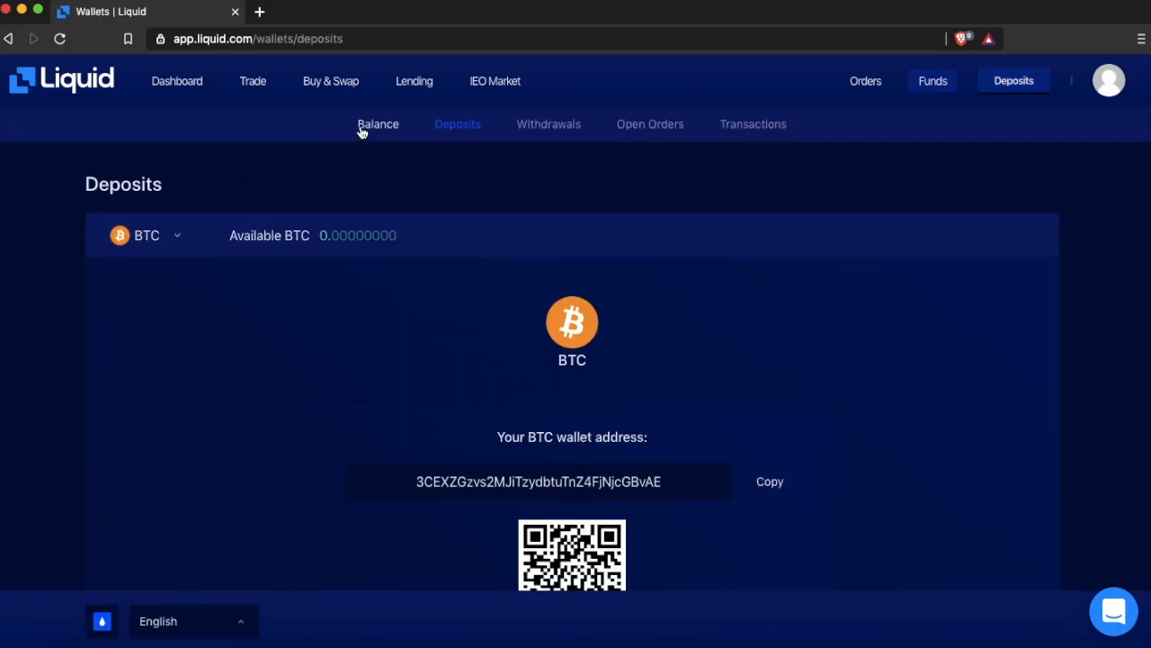
{"action": "left_click", "coordinate": [144, 234]}
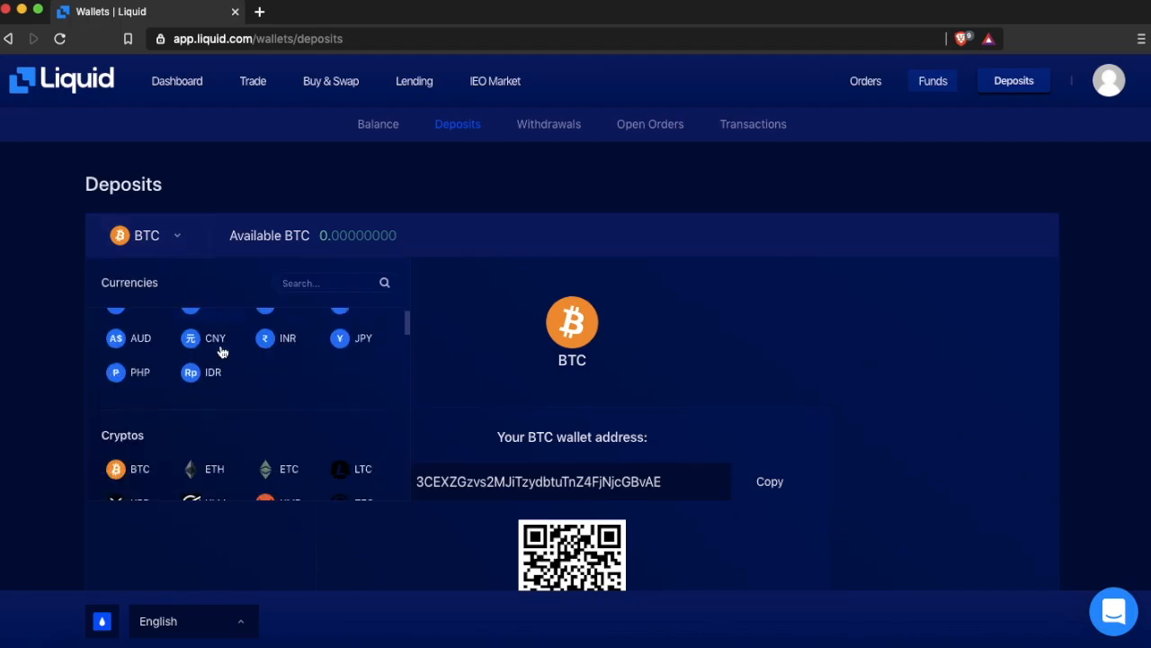
{"action": "scroll", "scroll_direction": "down", "scroll_amount": 3}
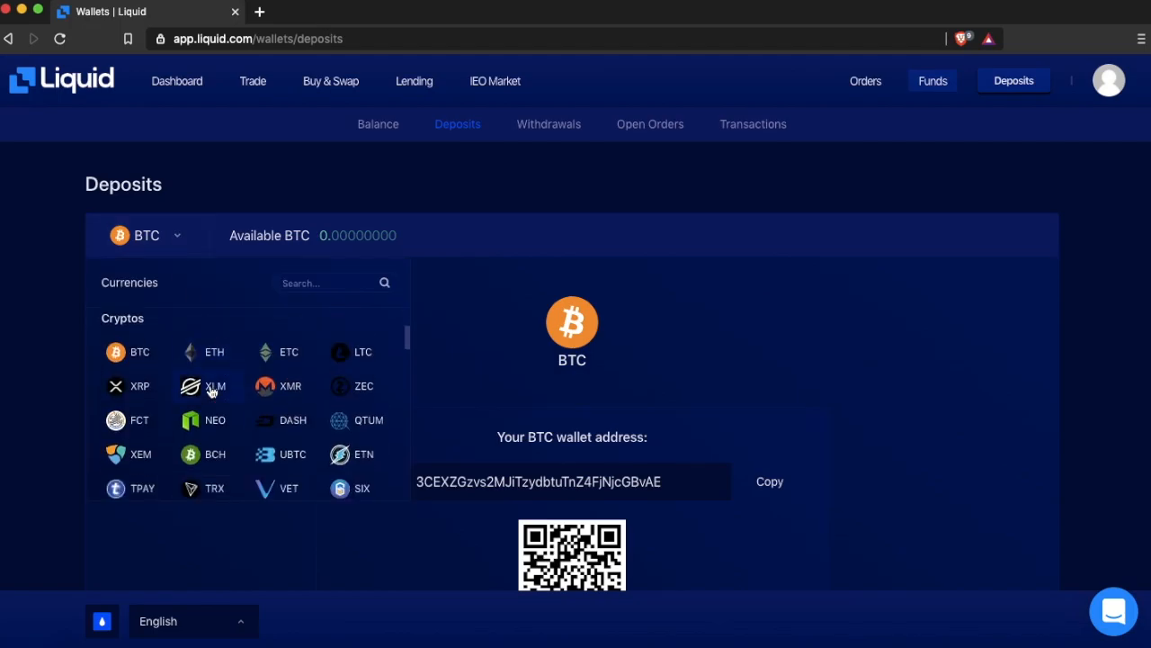
{"action": "left_click", "coordinate": [215, 351]}
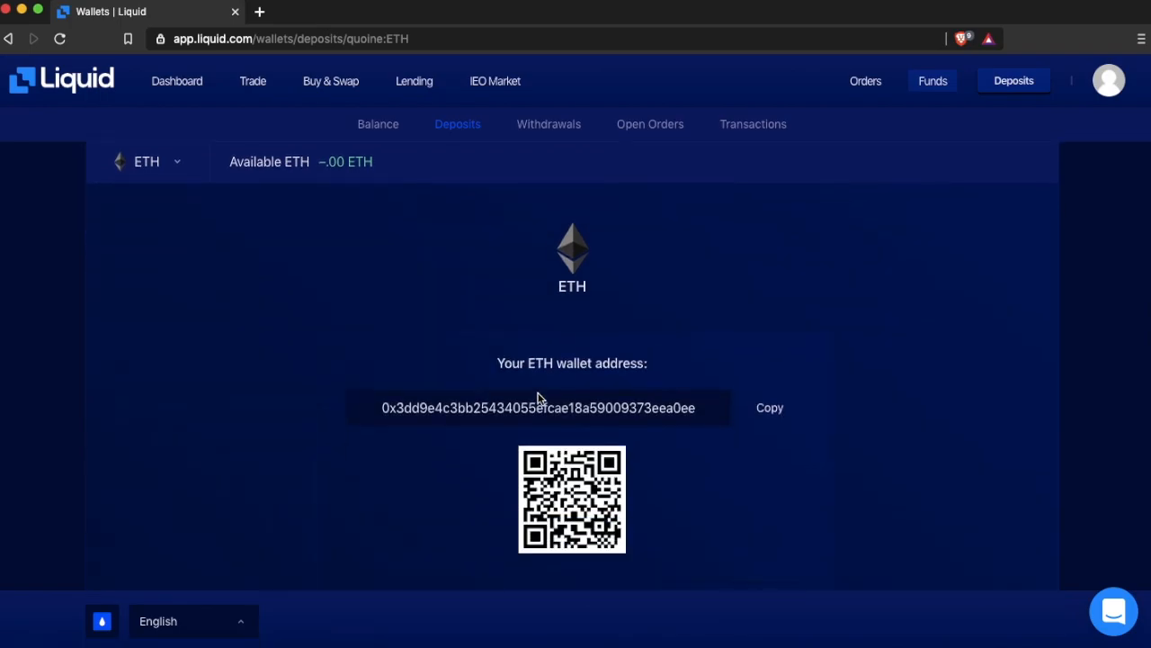
{"action": "mouse_move", "coordinate": [637, 390]}
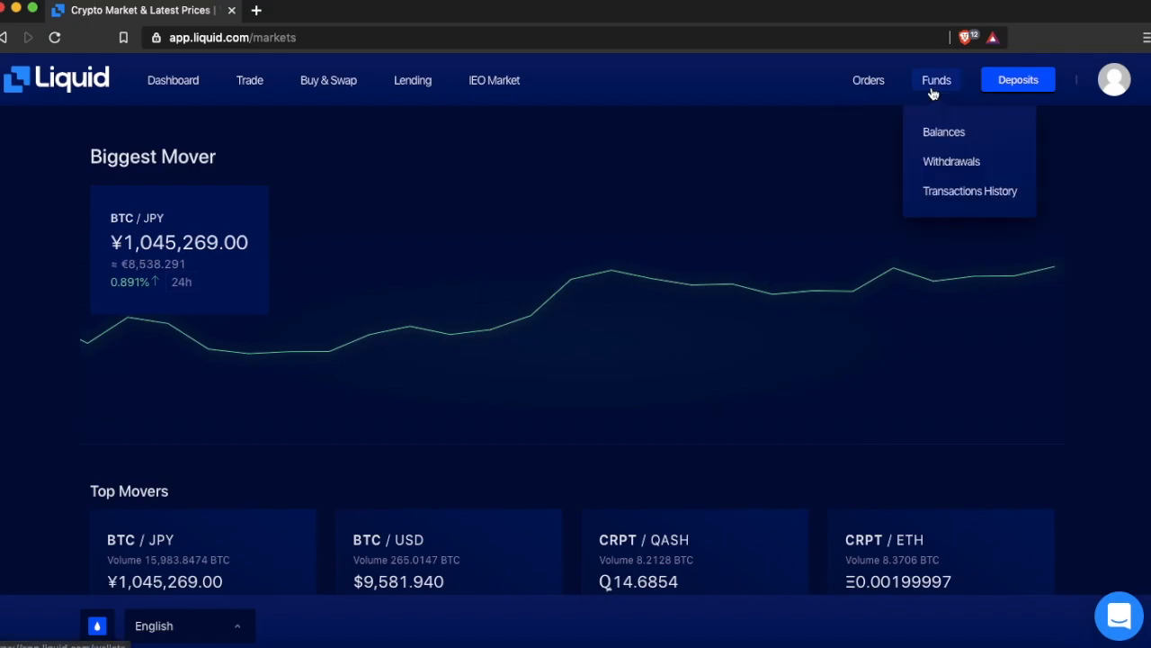
Check the 0.0438 ETH (9.450 EUR) wallet balance, then go to Spot Trading.
{"action": "left_click", "coordinate": [944, 131]}
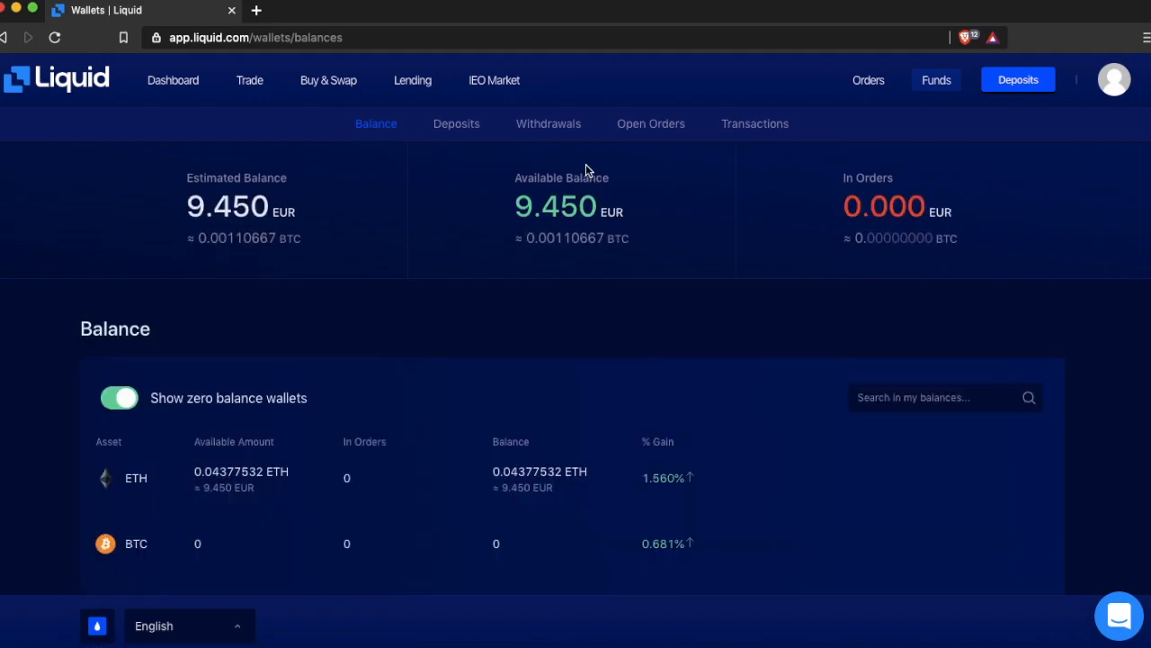
{"action": "mouse_move", "coordinate": [571, 213]}
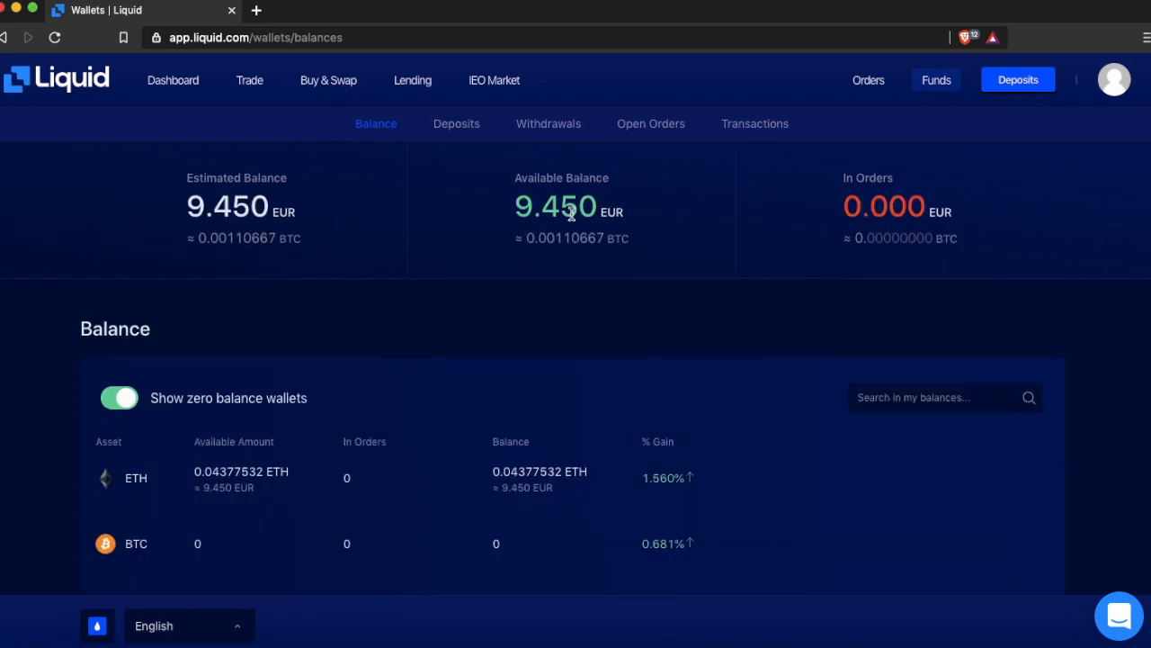
{"action": "left_click", "coordinate": [249, 80]}
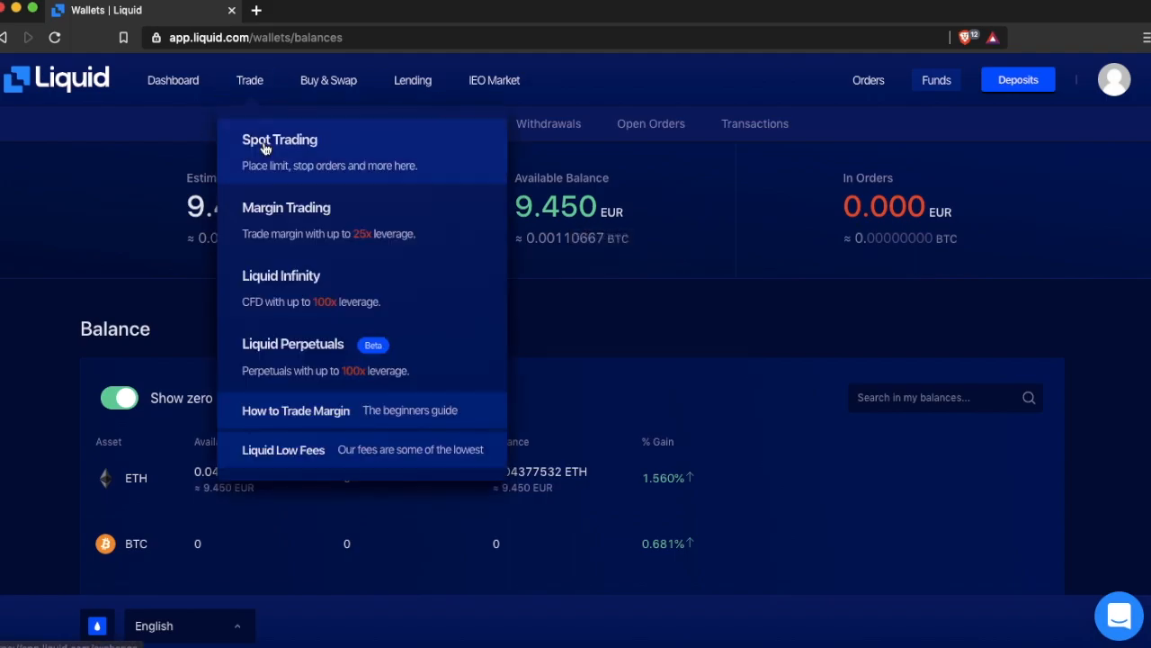
{"action": "left_click", "coordinate": [280, 151]}
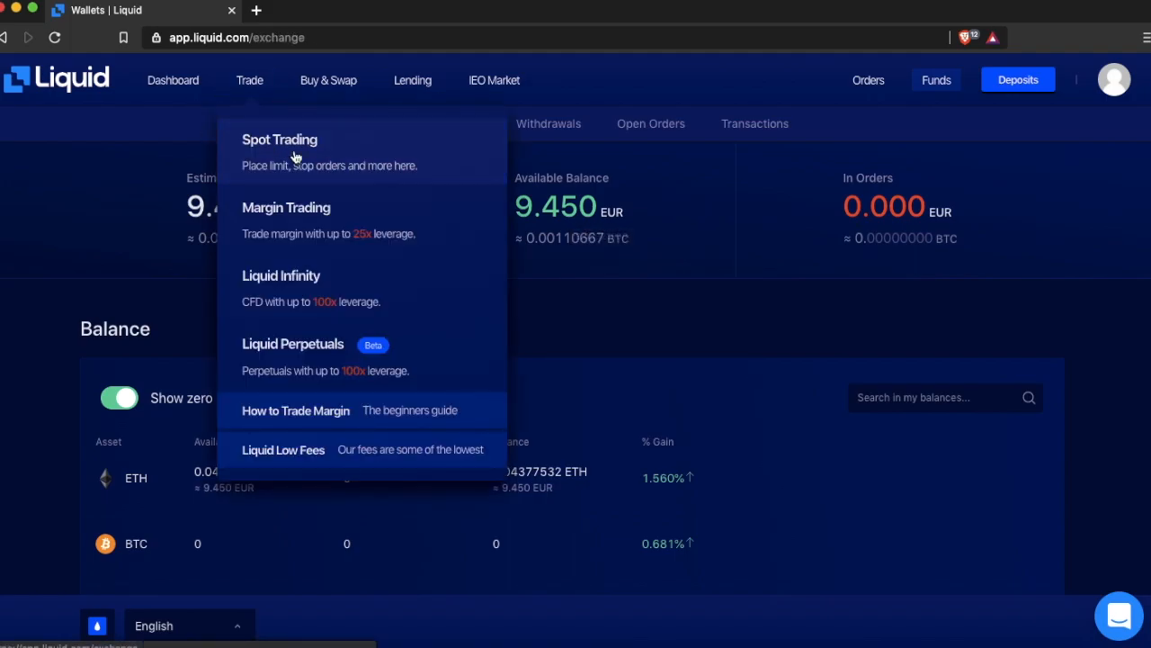
Select the EWT/ETH market from the ETH markets list.
{"action": "left_click", "coordinate": [280, 140]}
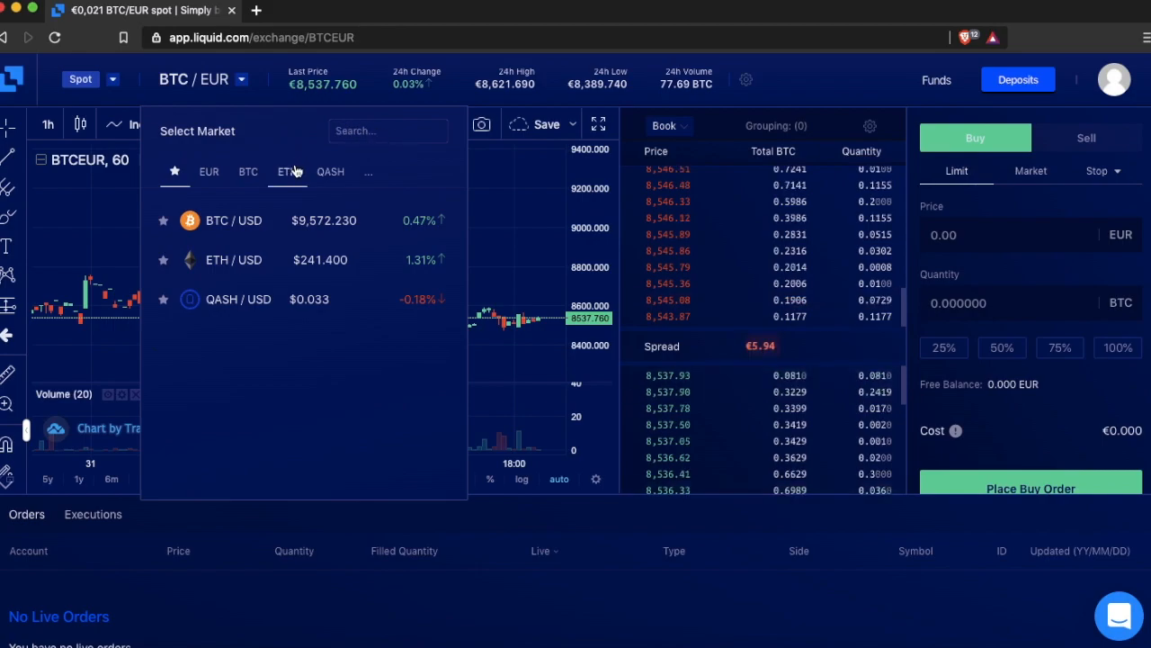
{"action": "left_click", "coordinate": [287, 172]}
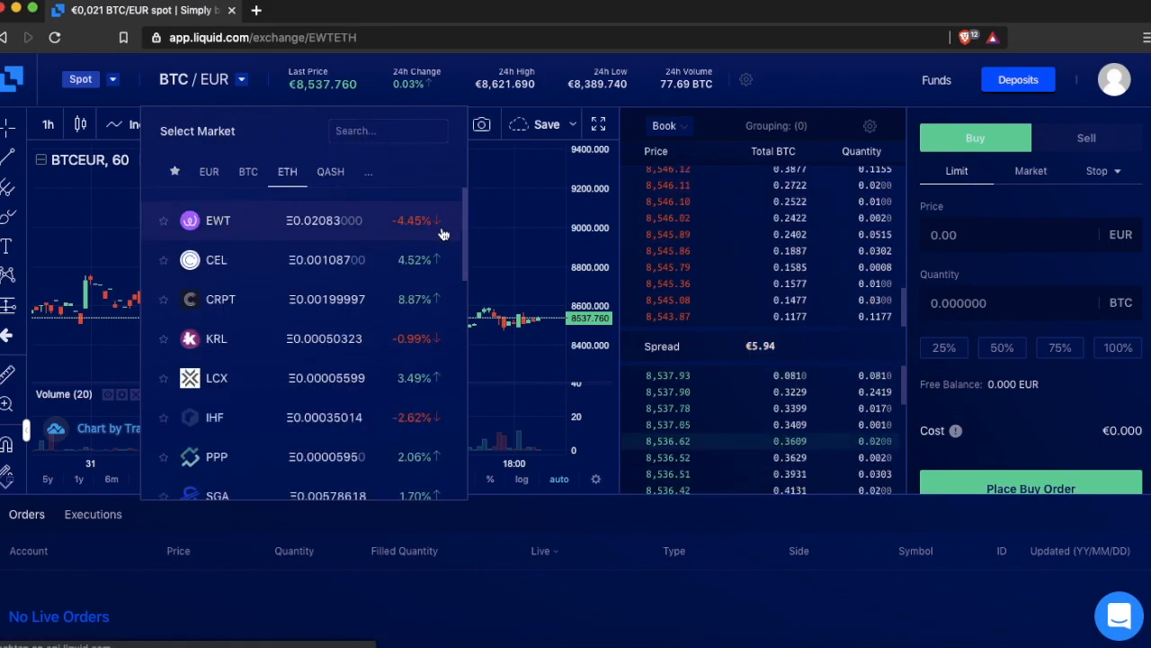
{"action": "left_click", "coordinate": [218, 221]}
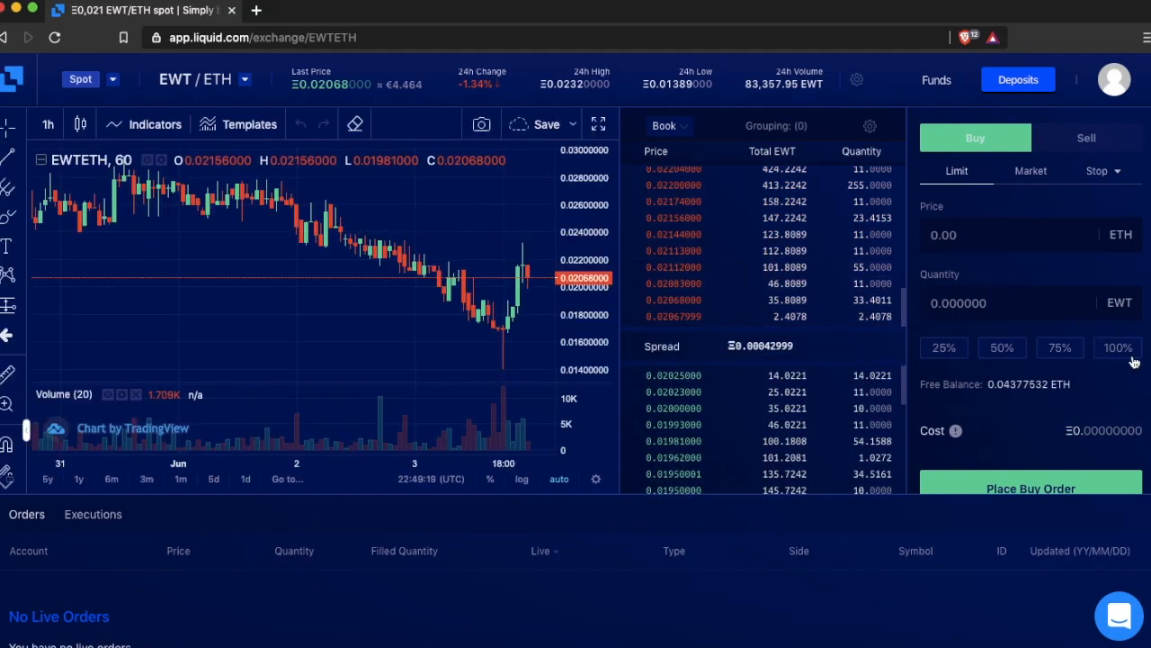
Submit a market buy order for 2 EWT costing about 0.0414 ETH.
{"action": "left_click", "coordinate": [1033, 170]}
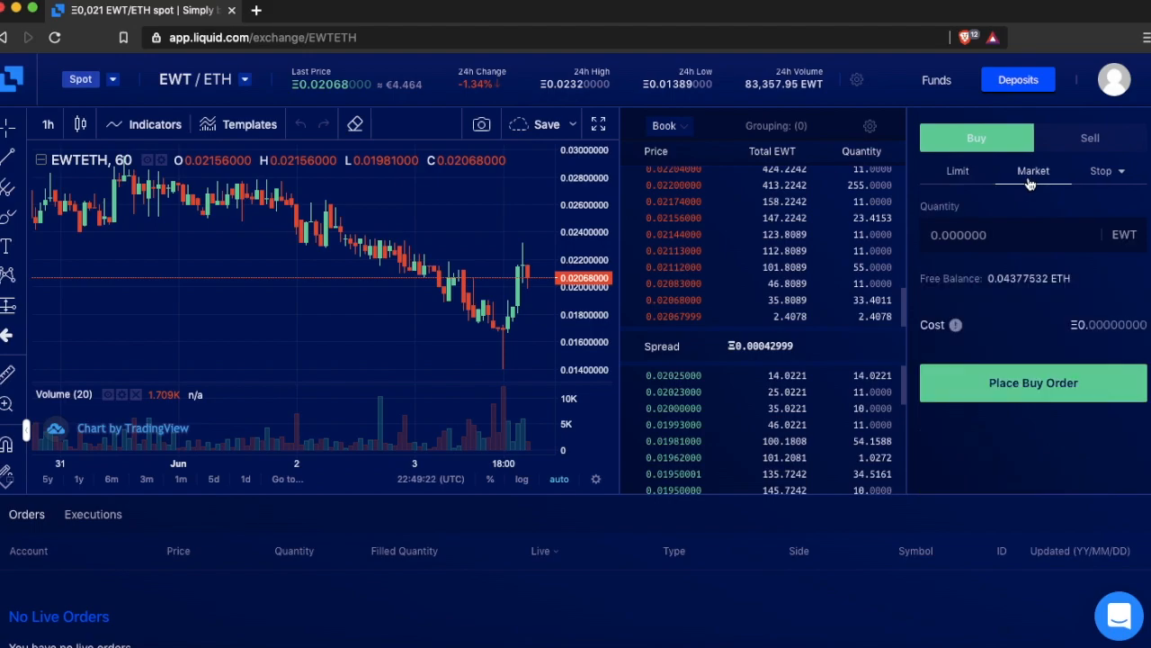
{"action": "mouse_move", "coordinate": [1109, 267]}
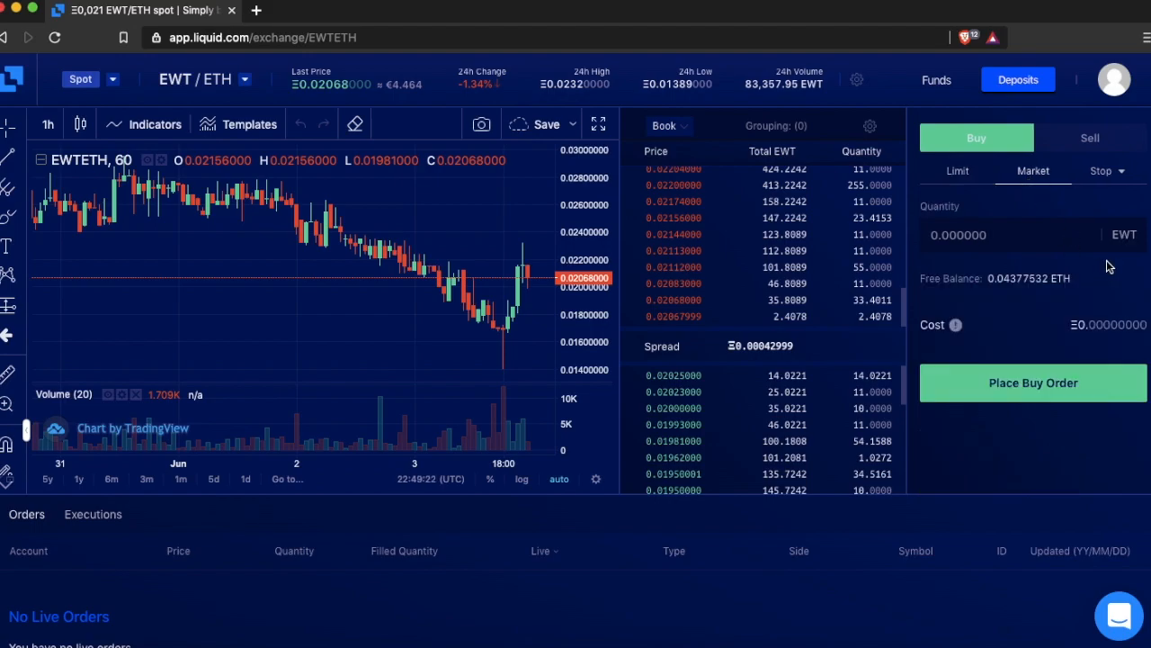
{"action": "mouse_move", "coordinate": [1033, 277]}
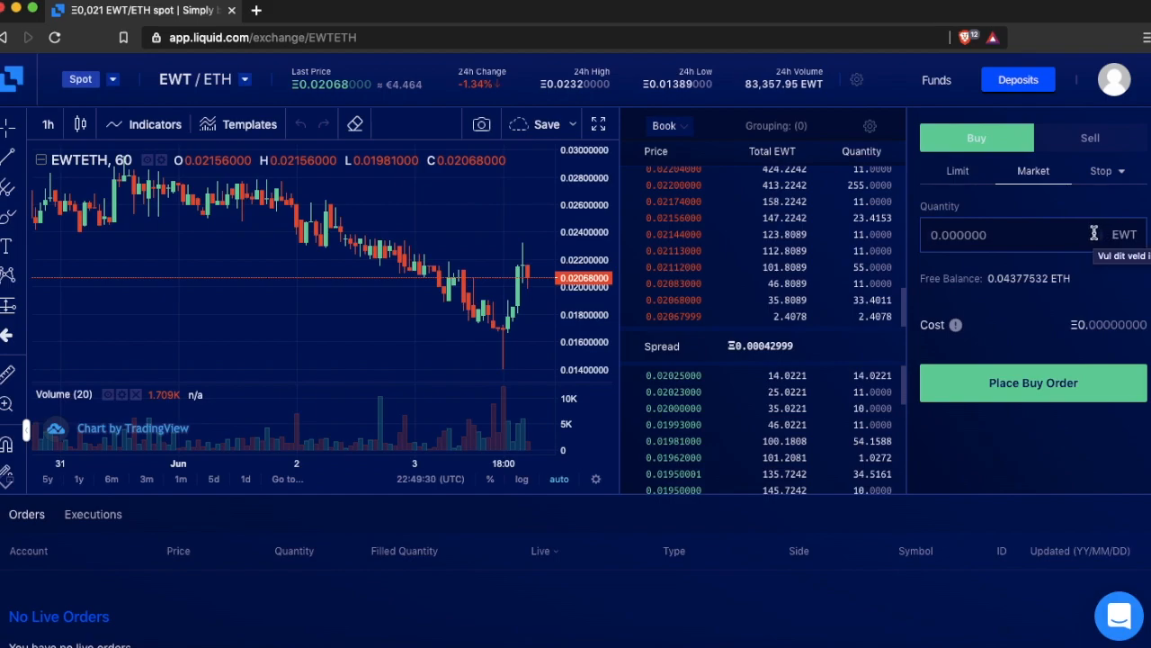
{"action": "mouse_move", "coordinate": [675, 441]}
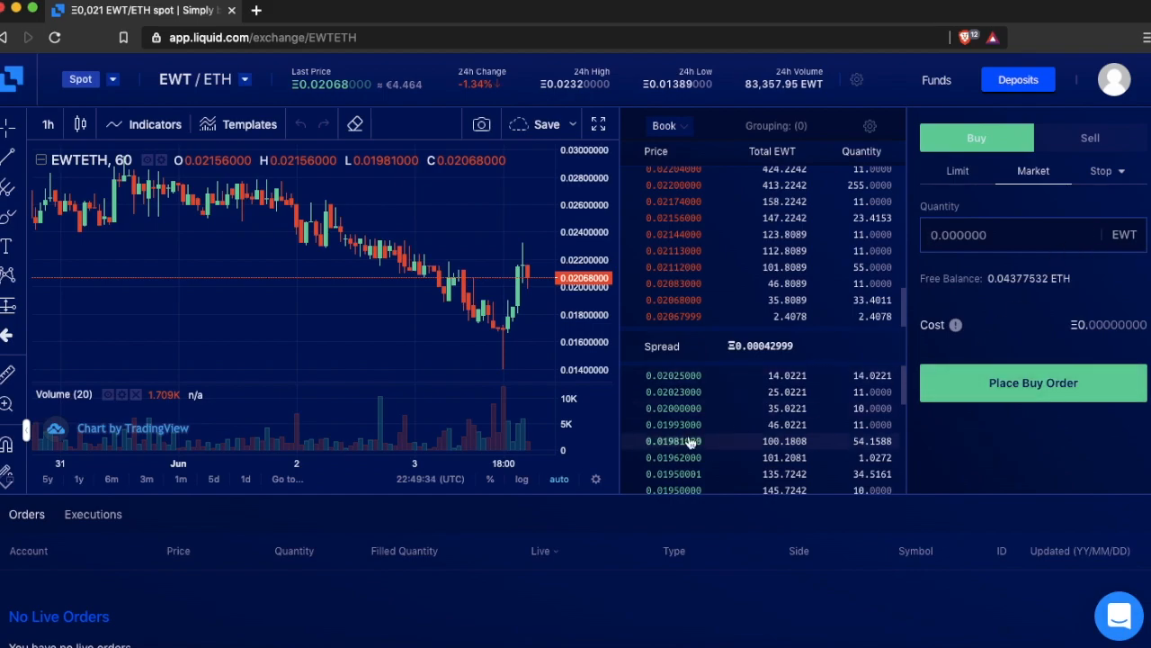
{"action": "type", "text": "2"}
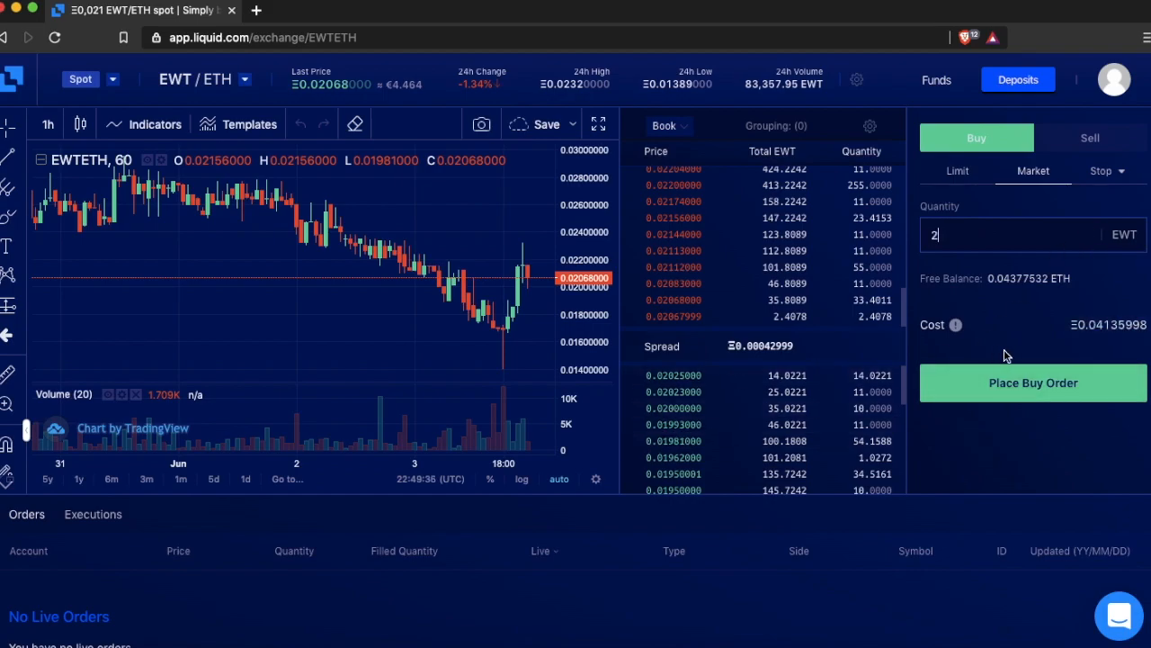
{"action": "left_click", "coordinate": [1033, 382]}
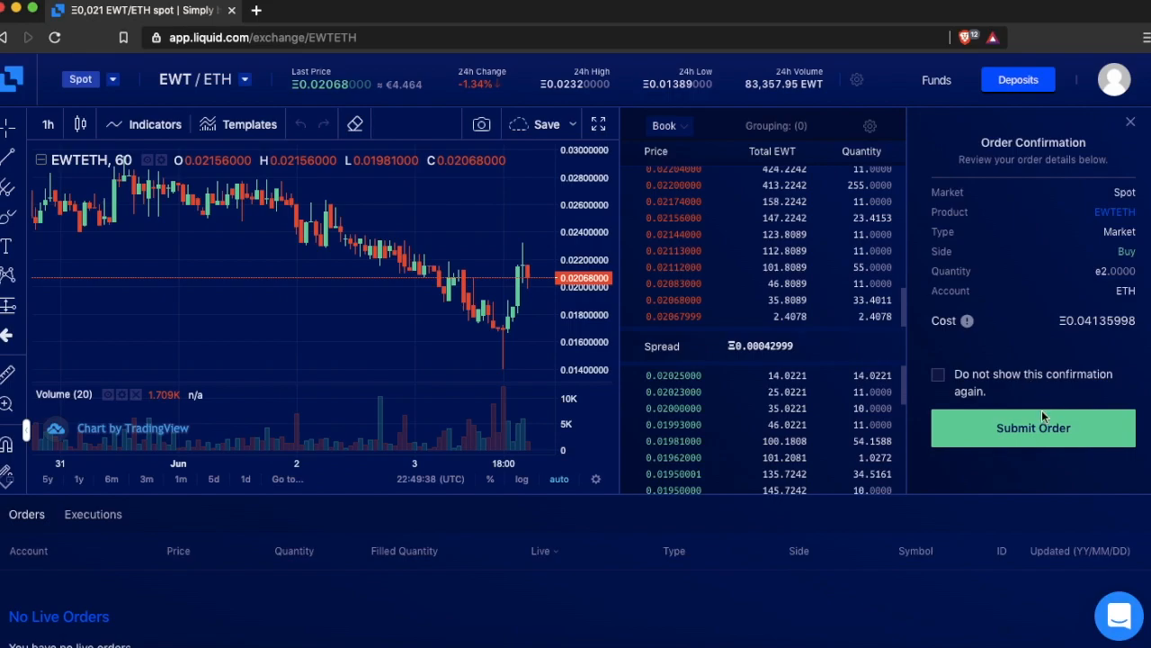
{"action": "mouse_move", "coordinate": [998, 432]}
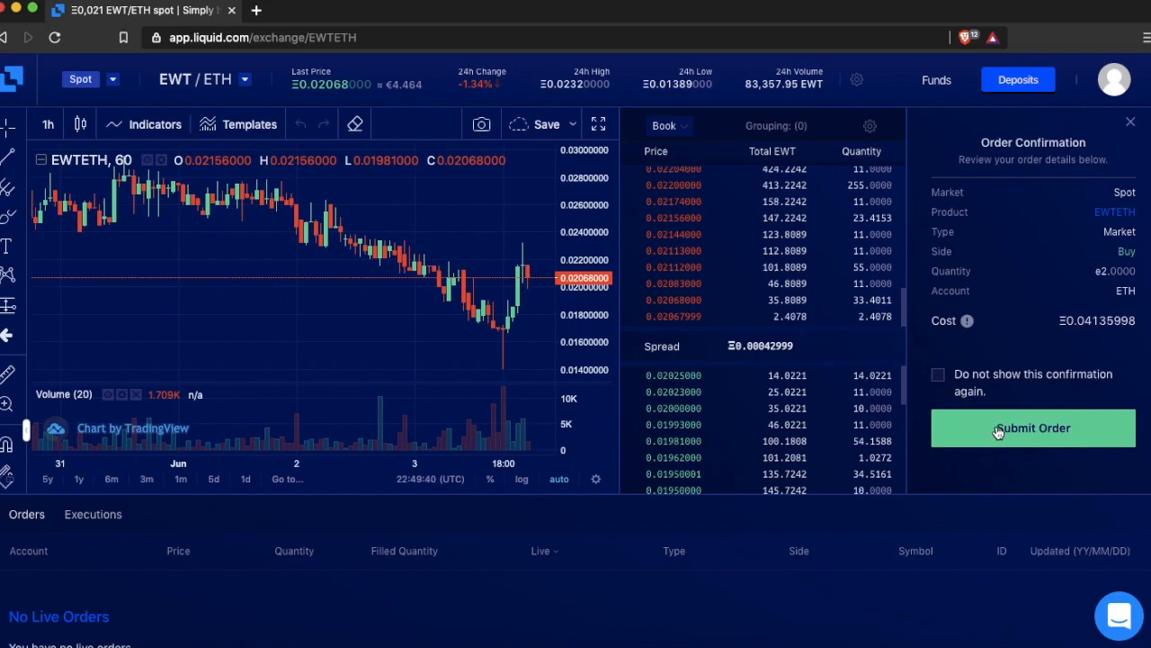
{"action": "left_click", "coordinate": [1032, 427]}
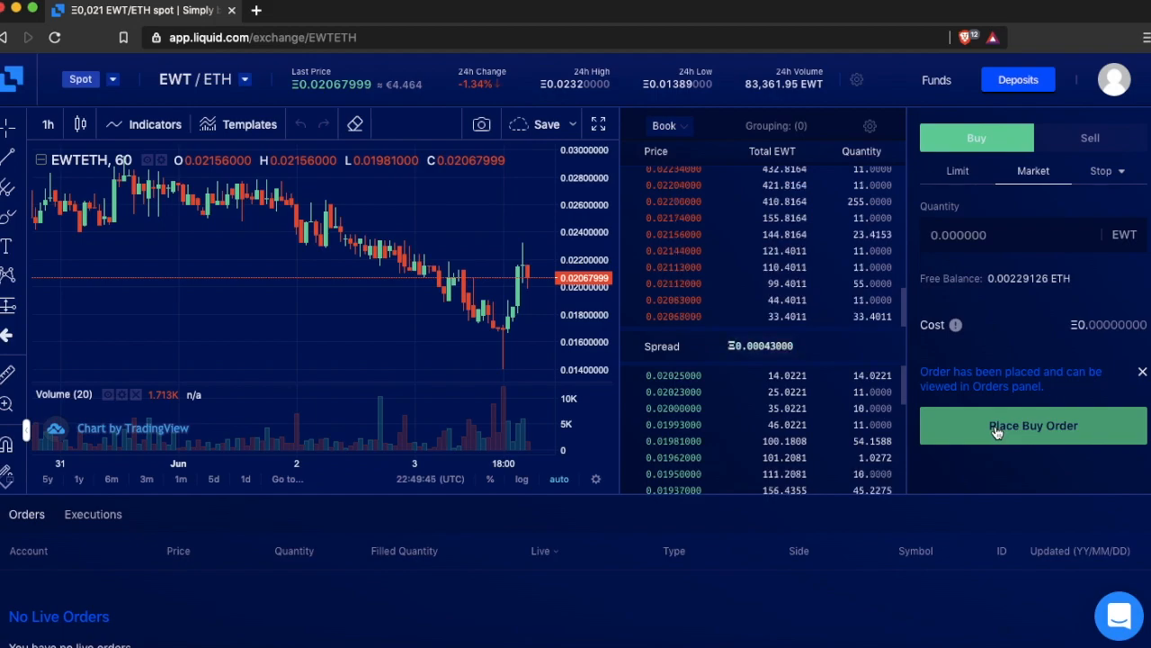
{"action": "scroll", "scroll_direction": "down", "scroll_amount": 3}
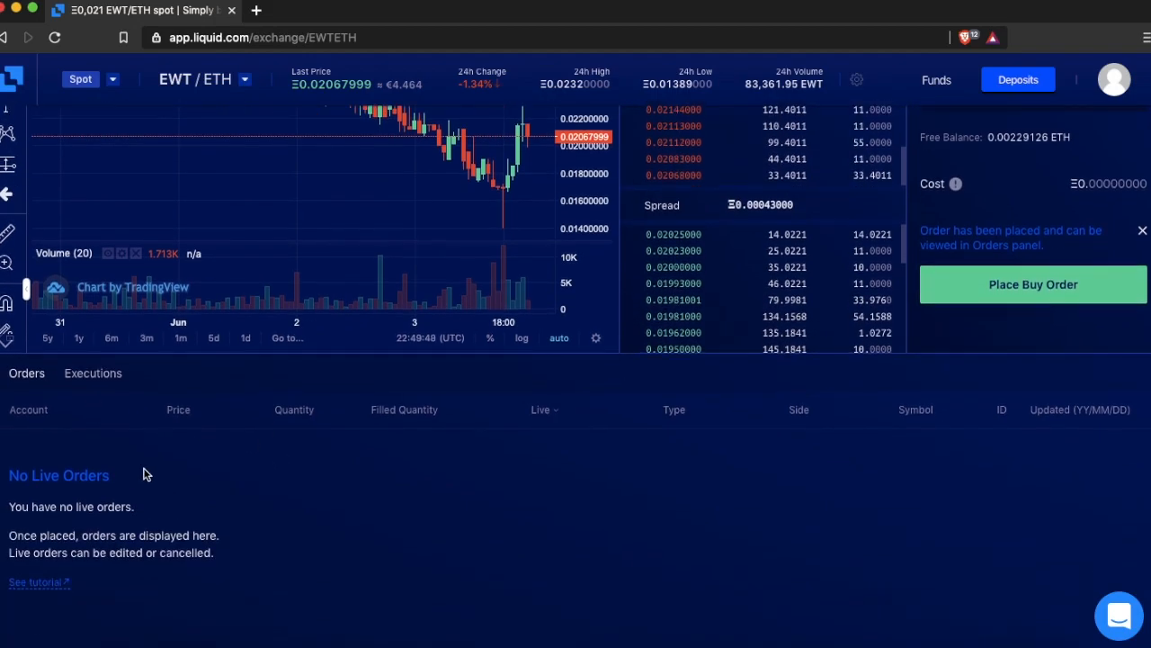
View the filled 2 EWT buy at 0.02067999 ETH, then open Funds > Balances.
{"action": "left_click", "coordinate": [92, 372]}
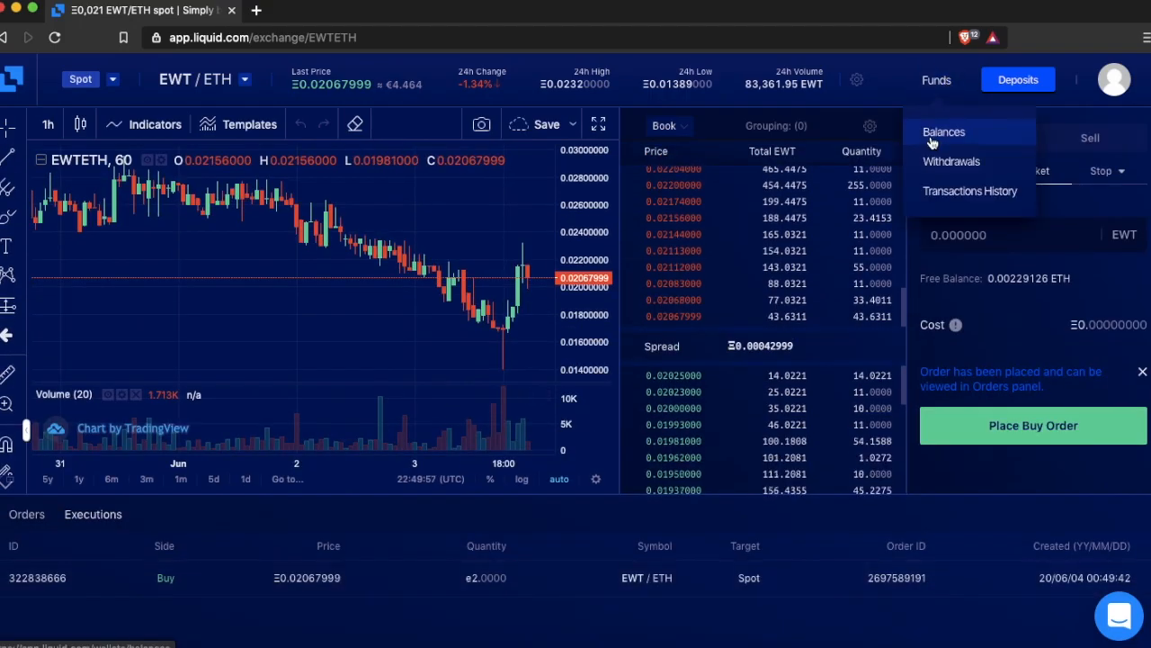
{"action": "left_click", "coordinate": [943, 132]}
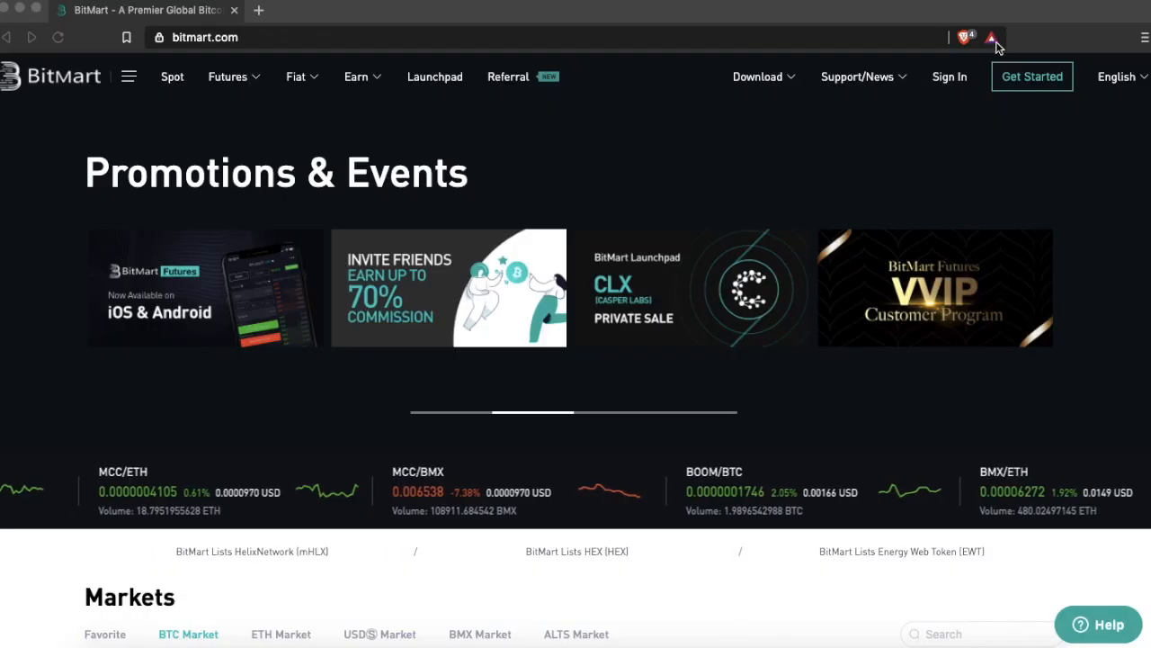
{"action": "left_click", "coordinate": [1032, 76]}
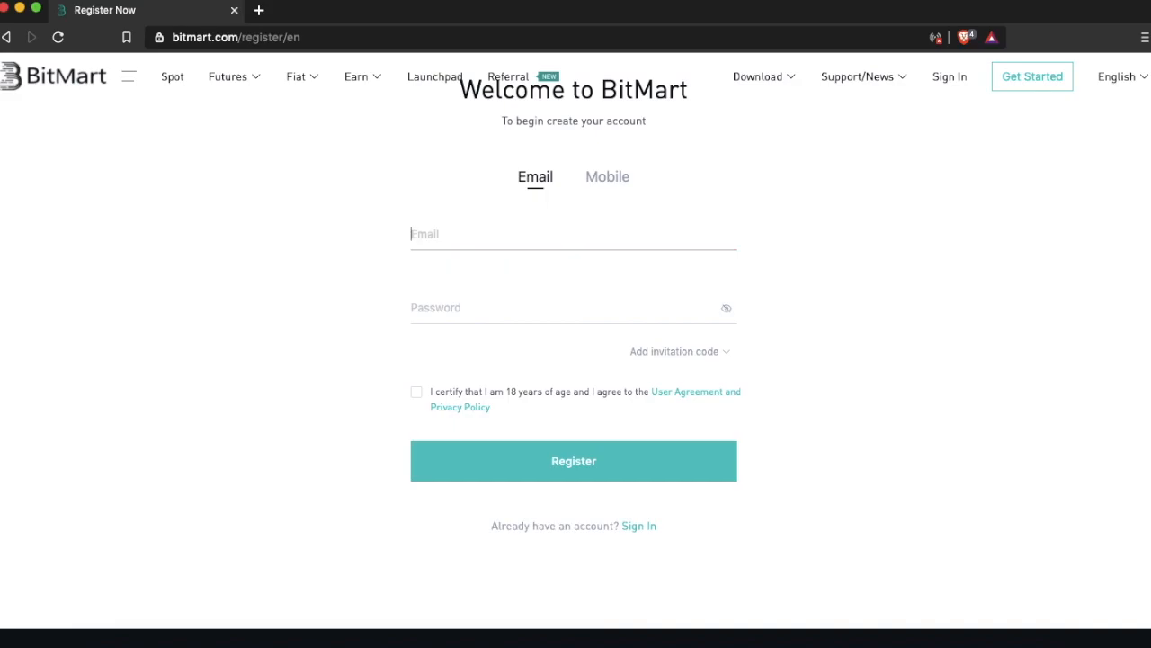
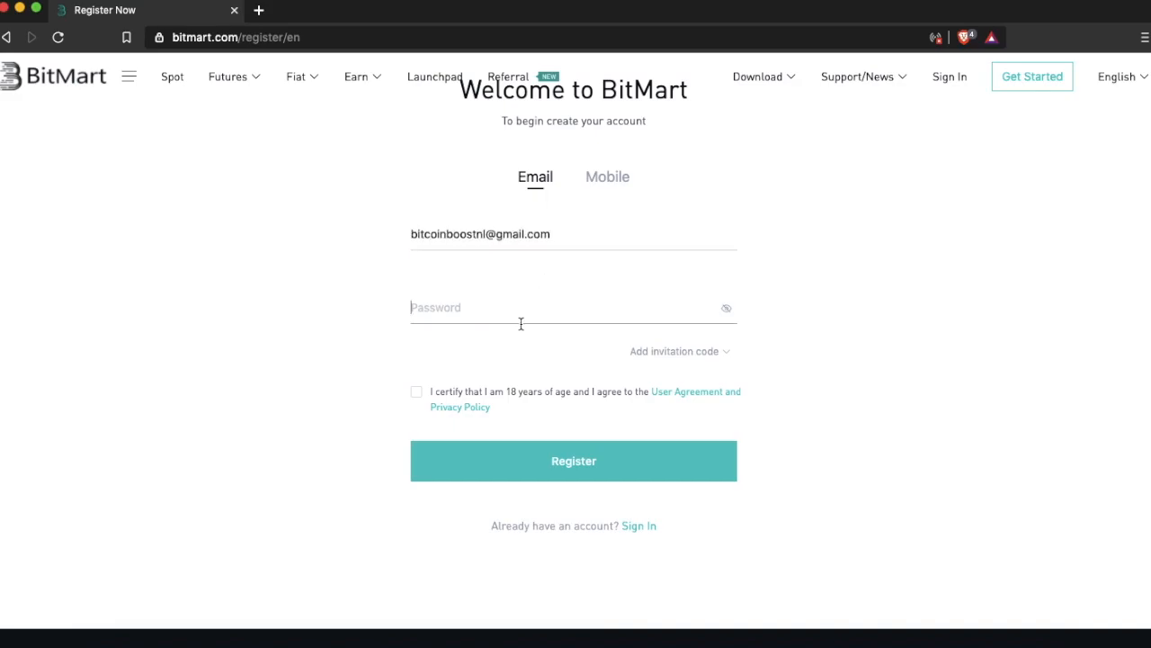
{"action": "left_click", "coordinate": [415, 390]}
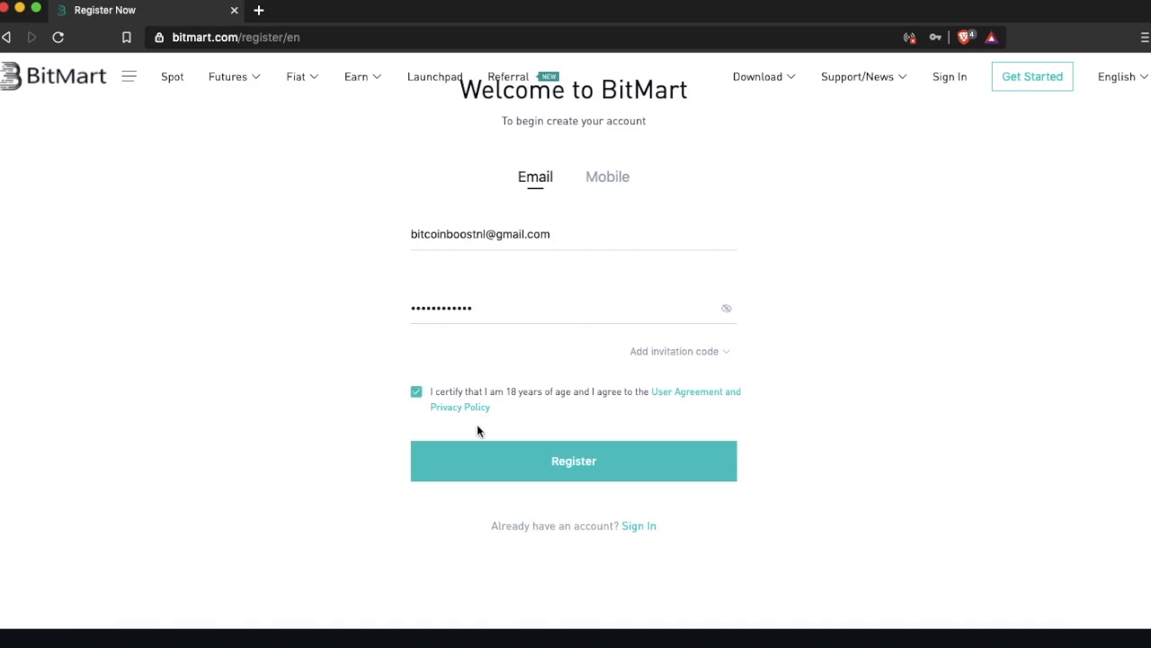
{"action": "left_click", "coordinate": [573, 461]}
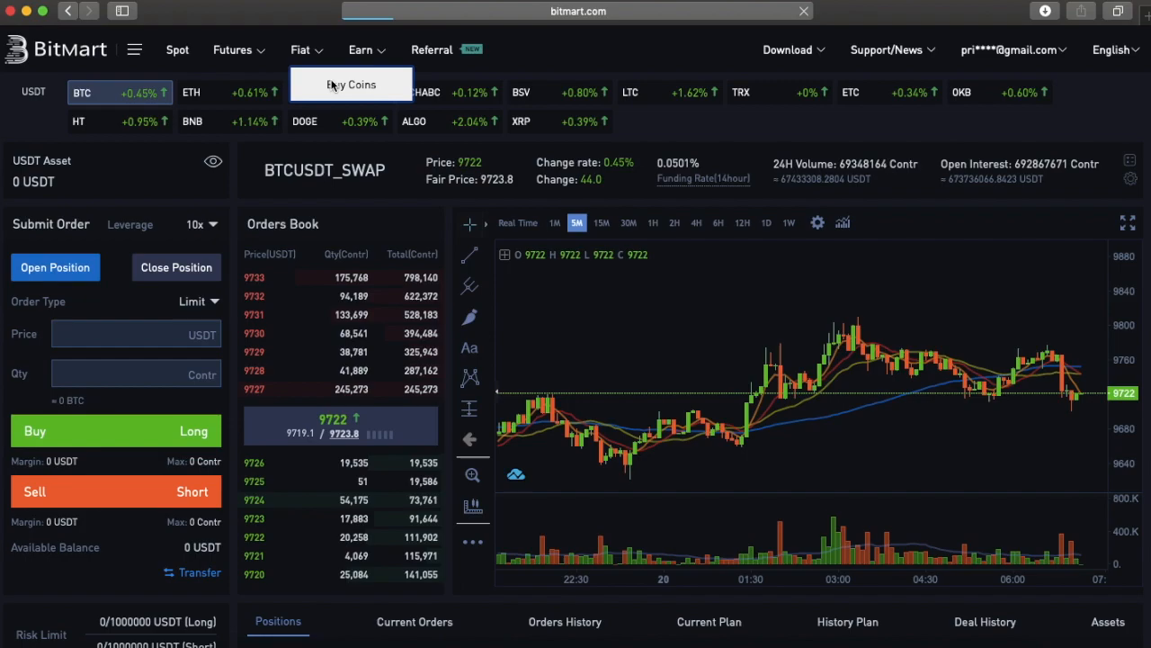
Browse BitMart's fiat buy channels: Simplex, Paxful, MoonPay and Mimos.
{"action": "left_click", "coordinate": [351, 84]}
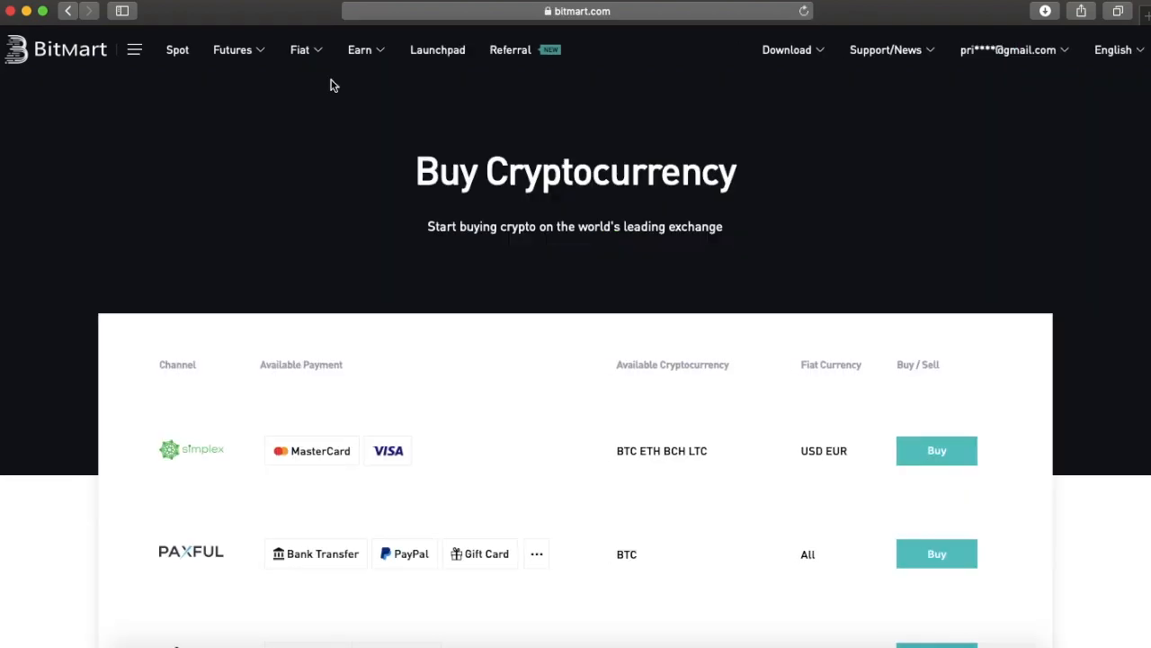
{"action": "scroll", "scroll_direction": "down", "scroll_amount": 3}
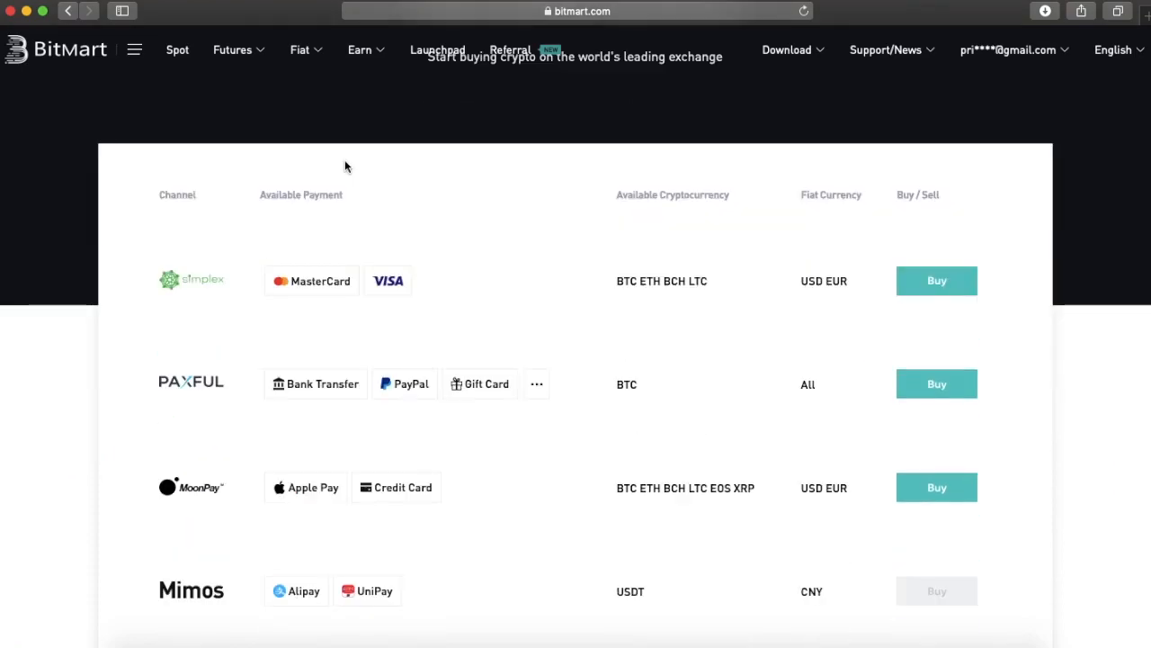
{"action": "scroll", "scroll_direction": "down", "scroll_amount": 3}
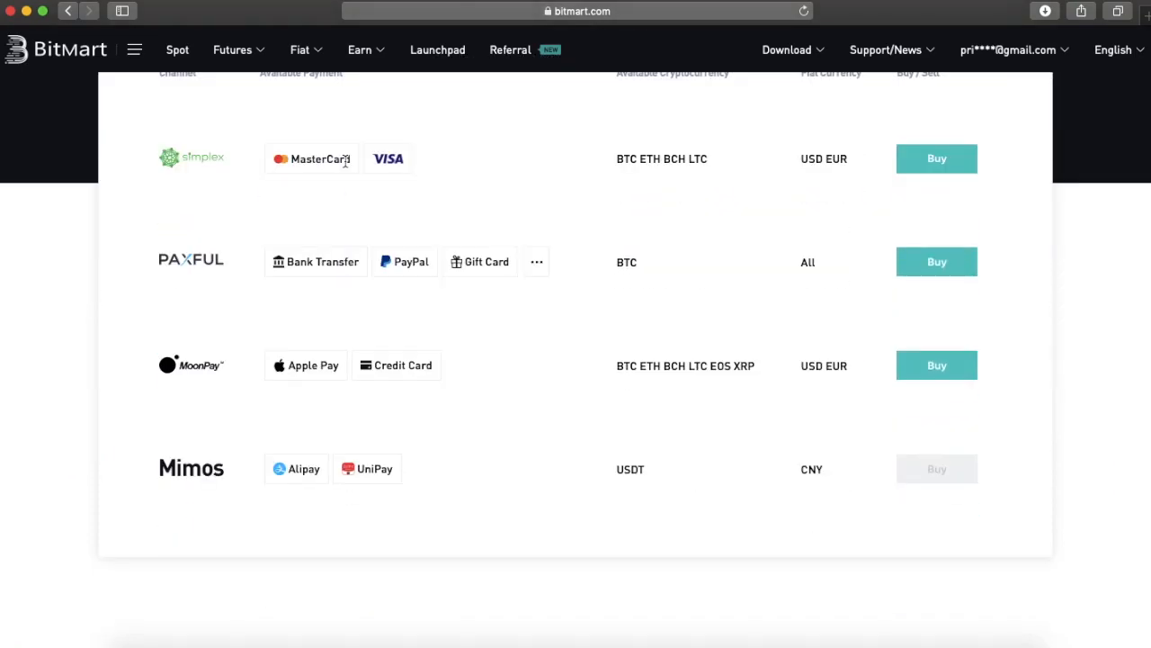
{"action": "scroll", "scroll_direction": "up", "scroll_amount": 3}
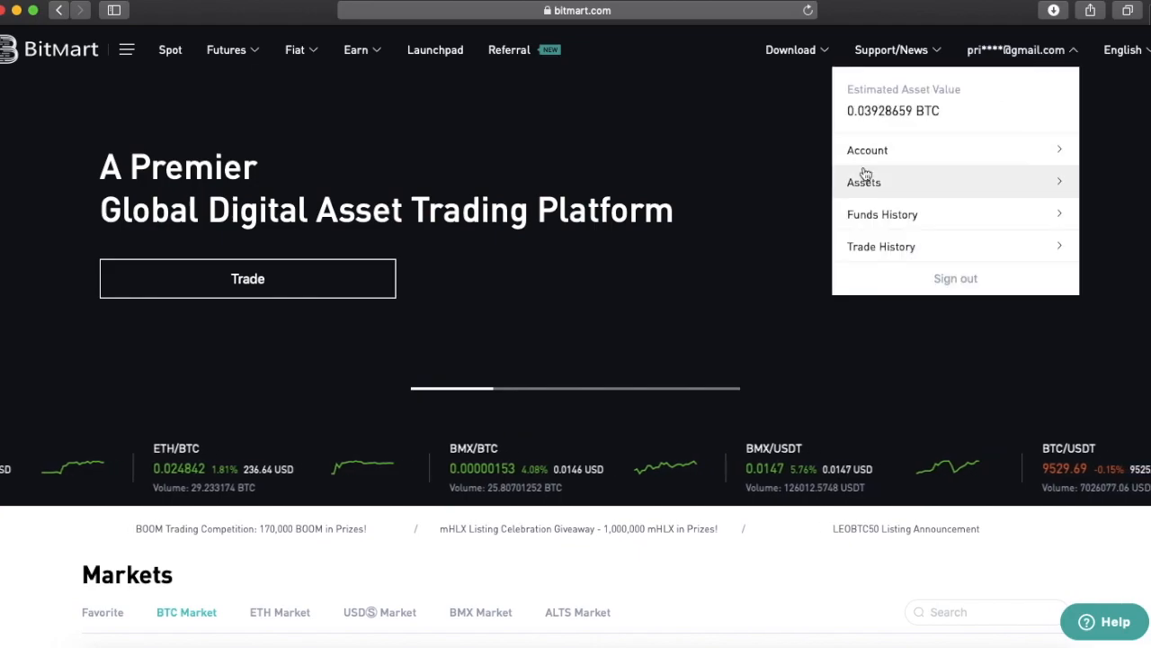
Open BitMart's Assets and view the ETH deposit address.
{"action": "left_click", "coordinate": [863, 182]}
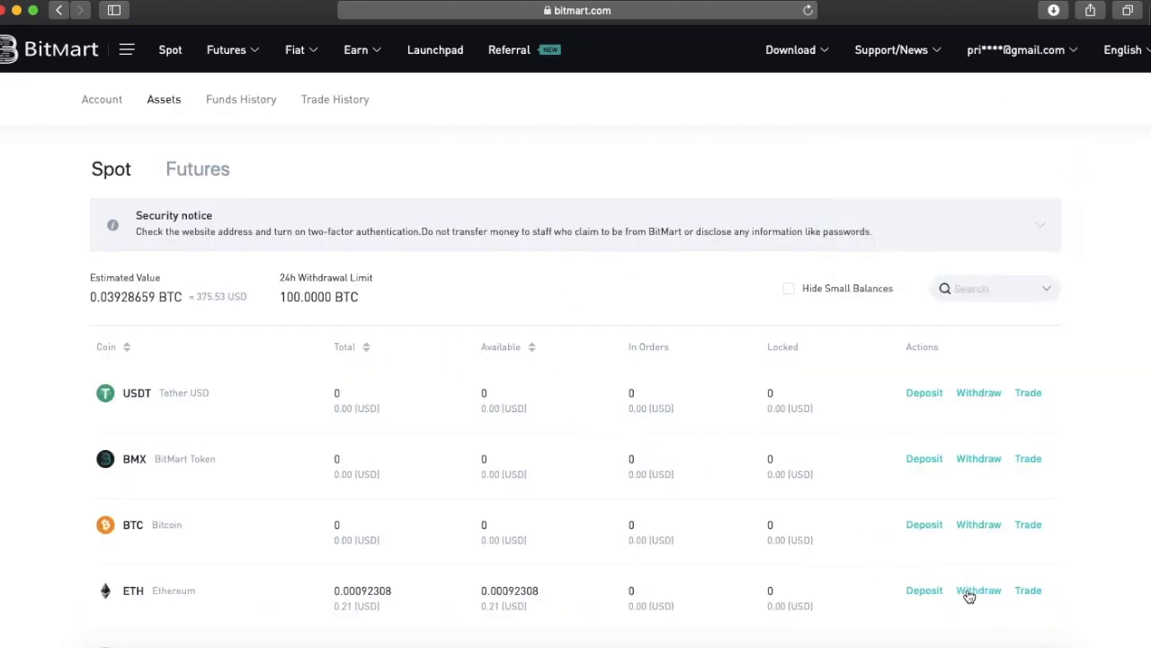
{"action": "mouse_move", "coordinate": [712, 510]}
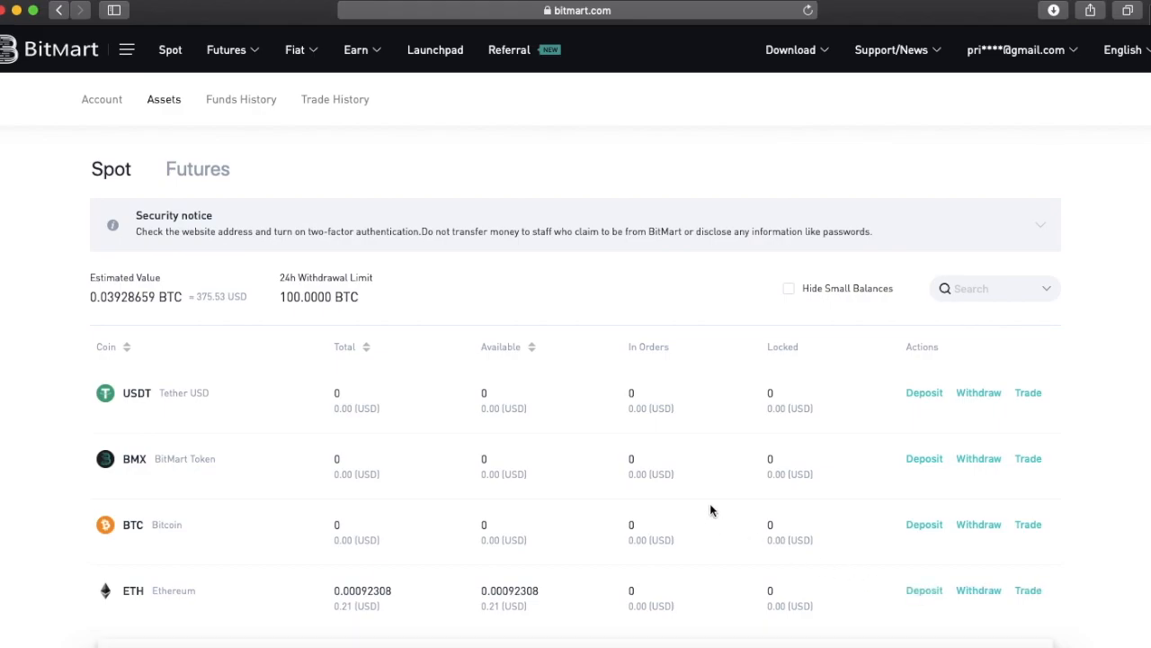
{"action": "left_click", "coordinate": [924, 590]}
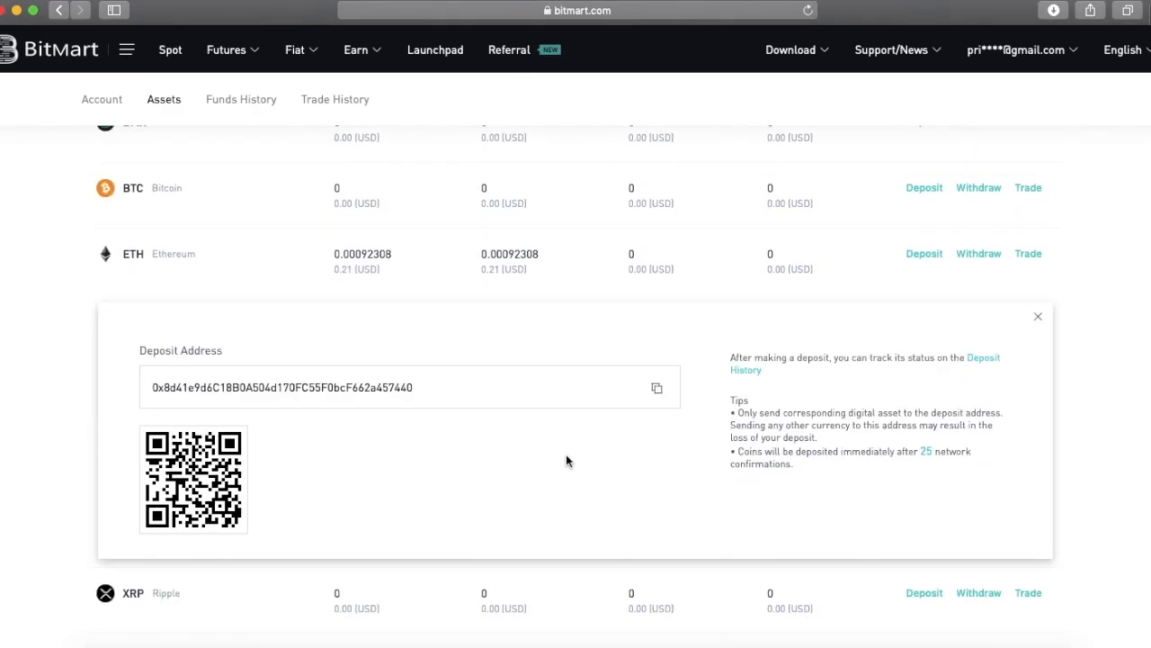
{"action": "left_click", "coordinate": [657, 387]}
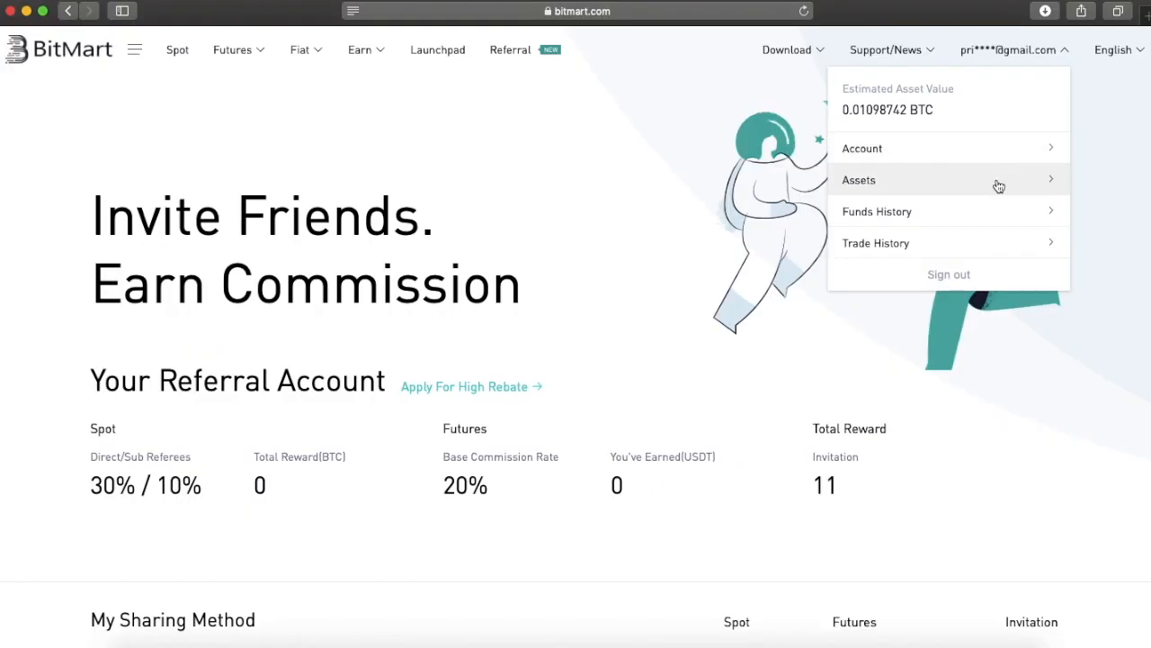
Hide small balances so only BTC and ETH remain, then trade ETH.
{"action": "left_click", "coordinate": [858, 179]}
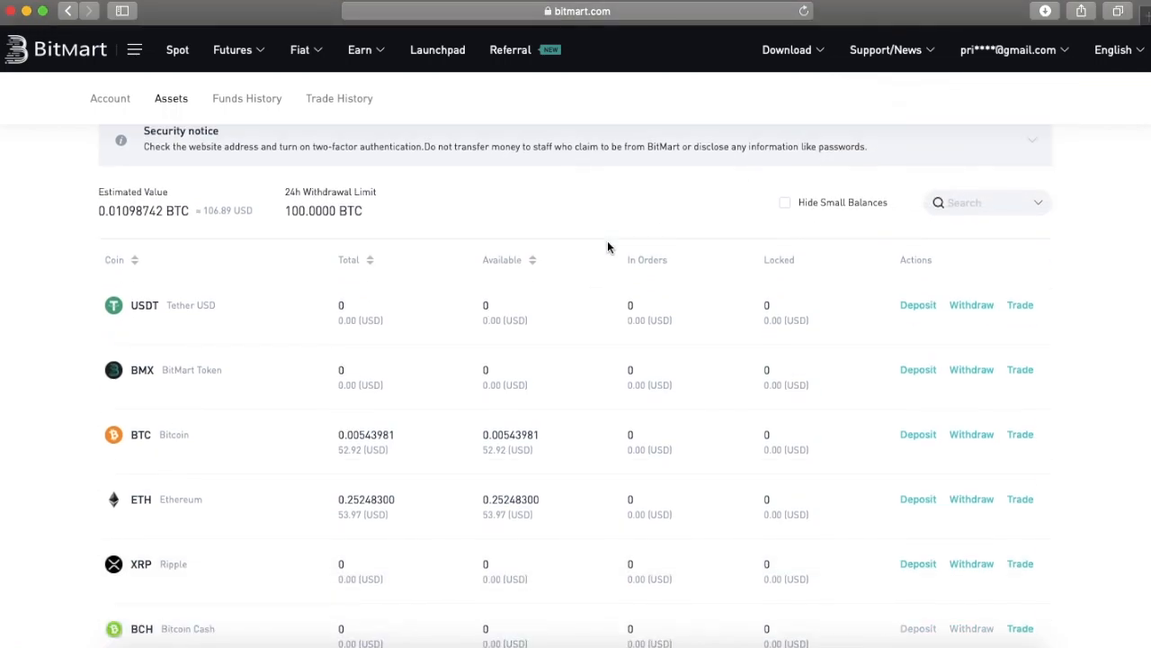
{"action": "mouse_move", "coordinate": [407, 370]}
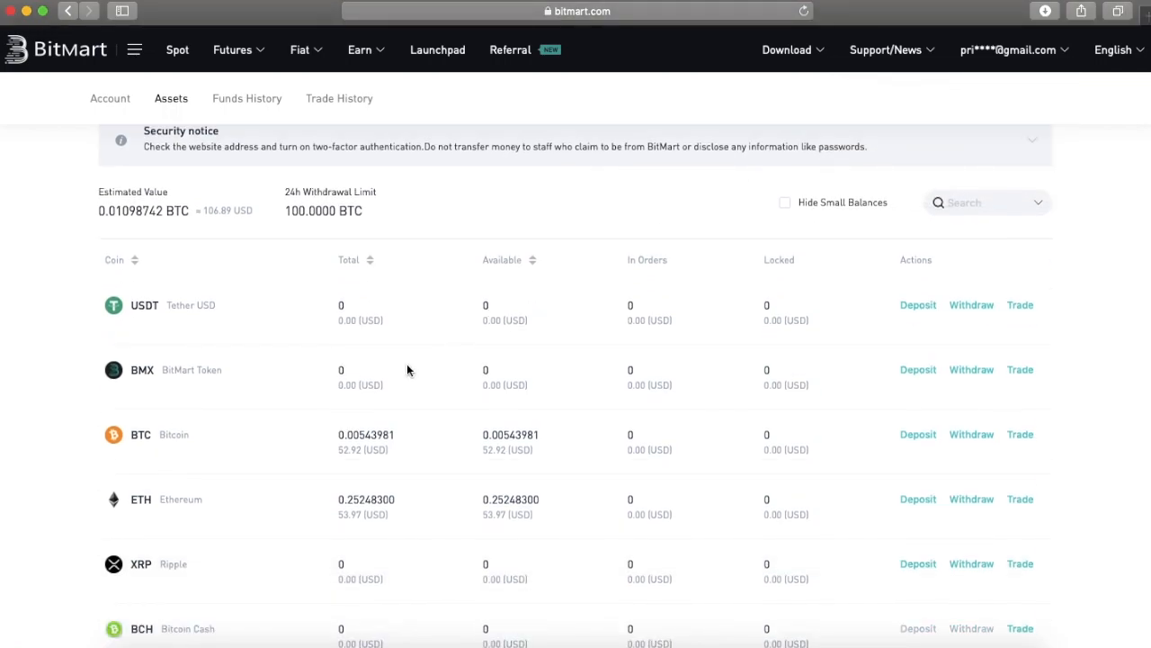
{"action": "mouse_move", "coordinate": [970, 177]}
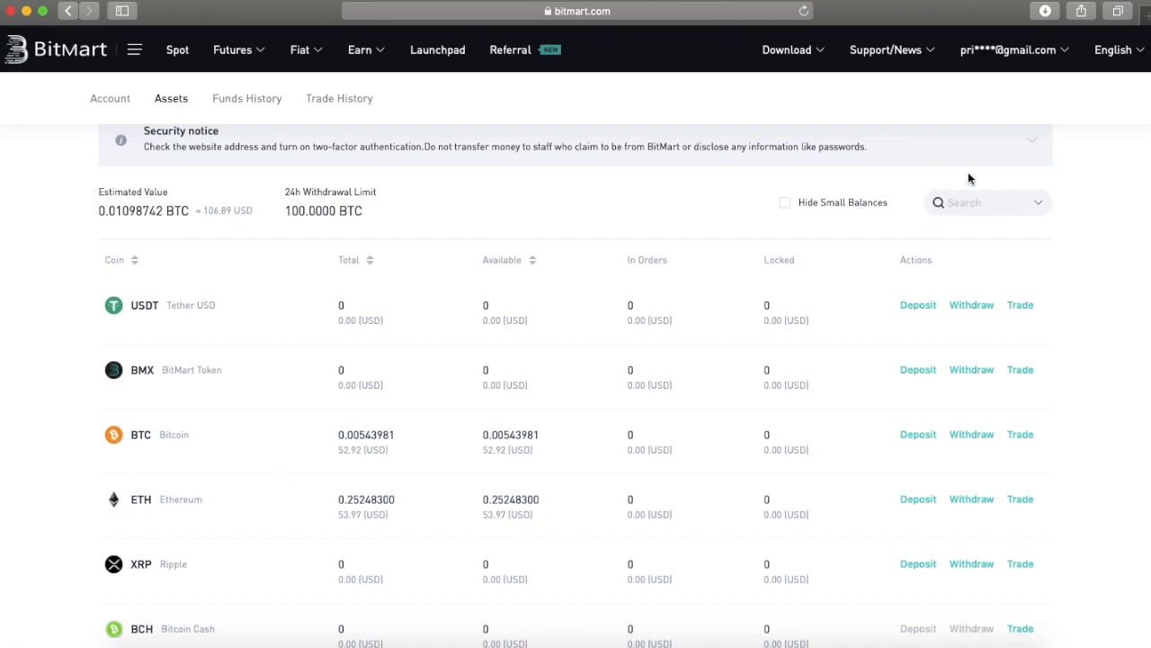
{"action": "left_click", "coordinate": [785, 202]}
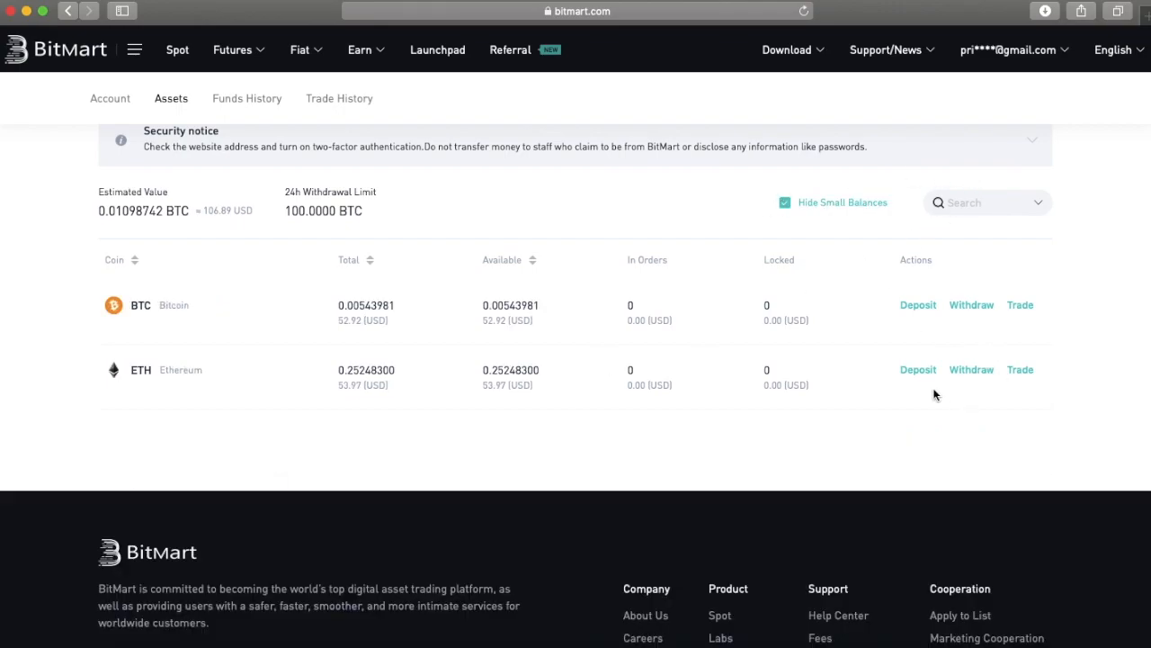
{"action": "mouse_move", "coordinate": [1016, 389]}
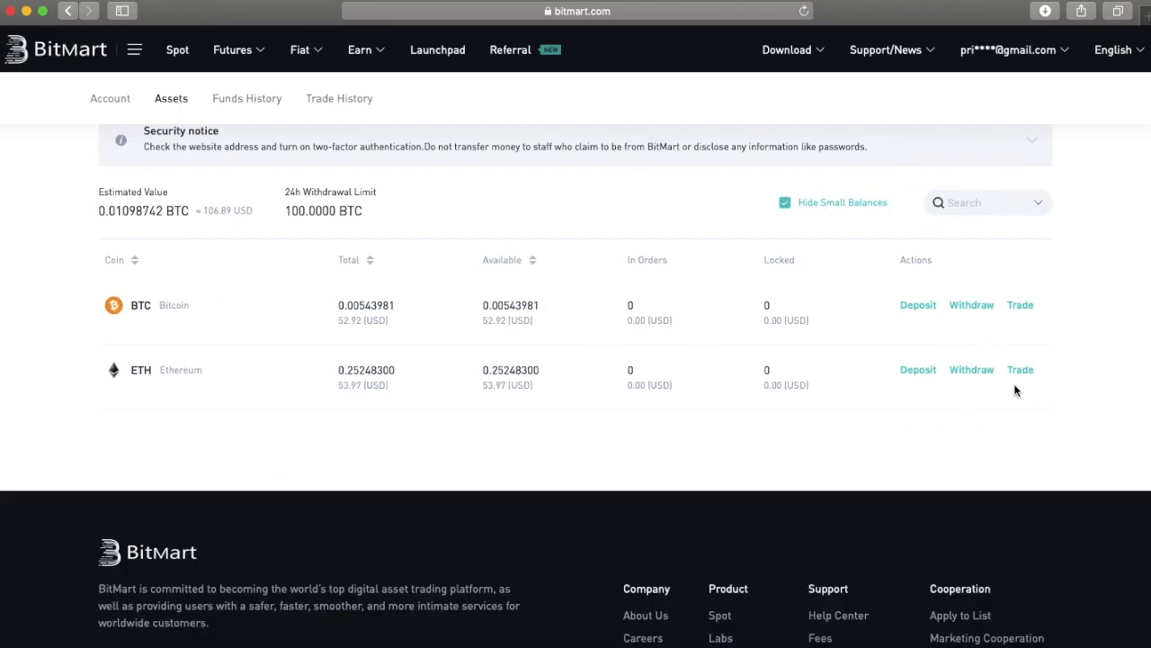
{"action": "mouse_move", "coordinate": [1020, 369]}
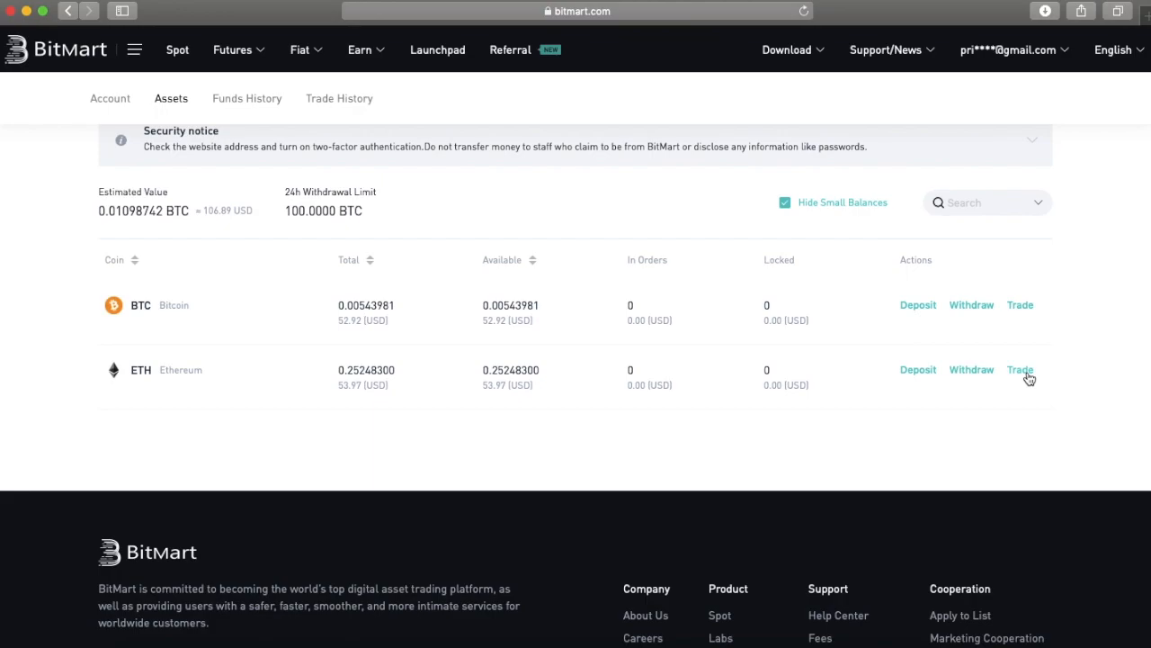
{"action": "left_click", "coordinate": [1020, 369]}
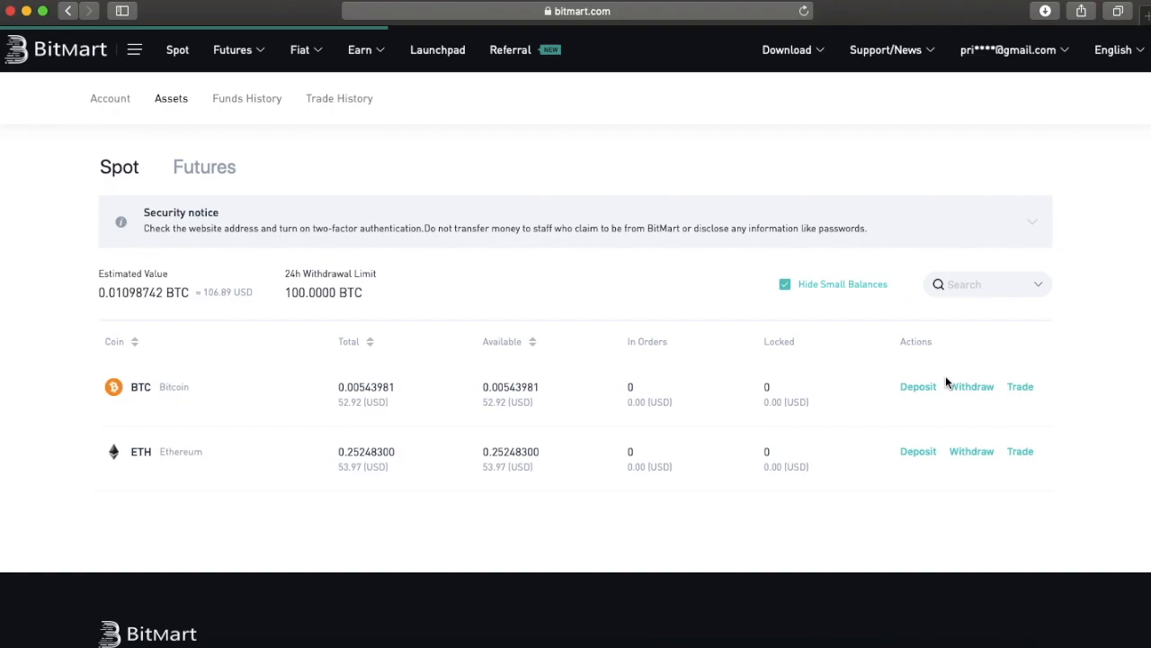
On BitMart's ETH/BTC market, market-sell 100% of the 0.2524 ETH balance for BTC.
{"action": "left_click", "coordinate": [1020, 450]}
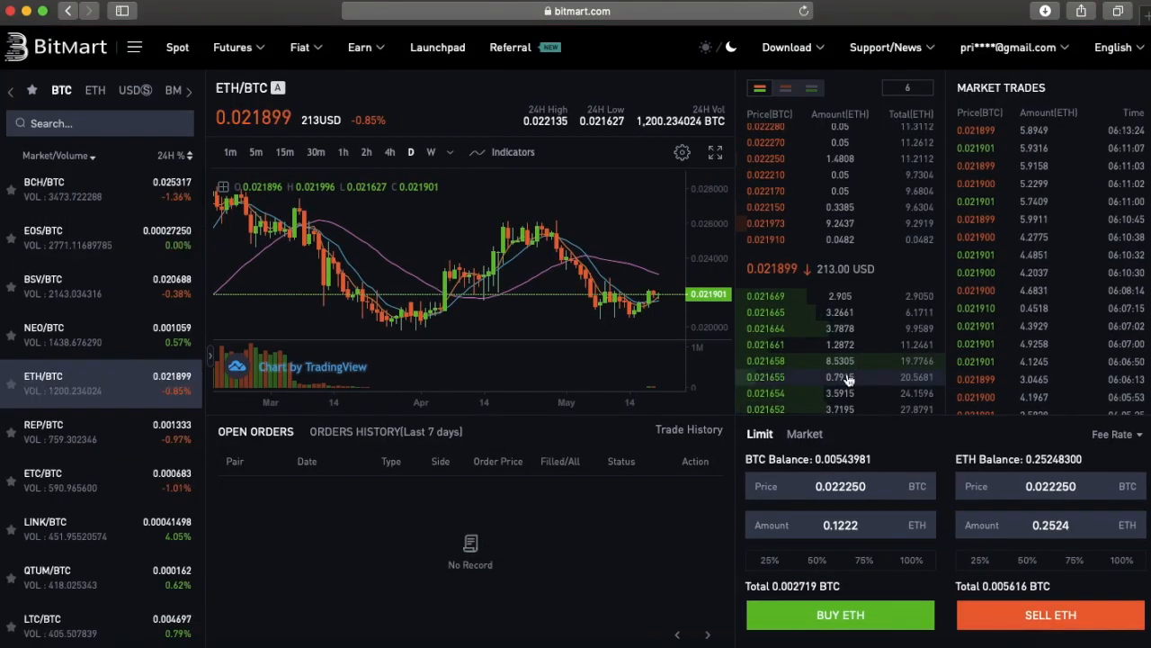
{"action": "left_click", "coordinate": [804, 433]}
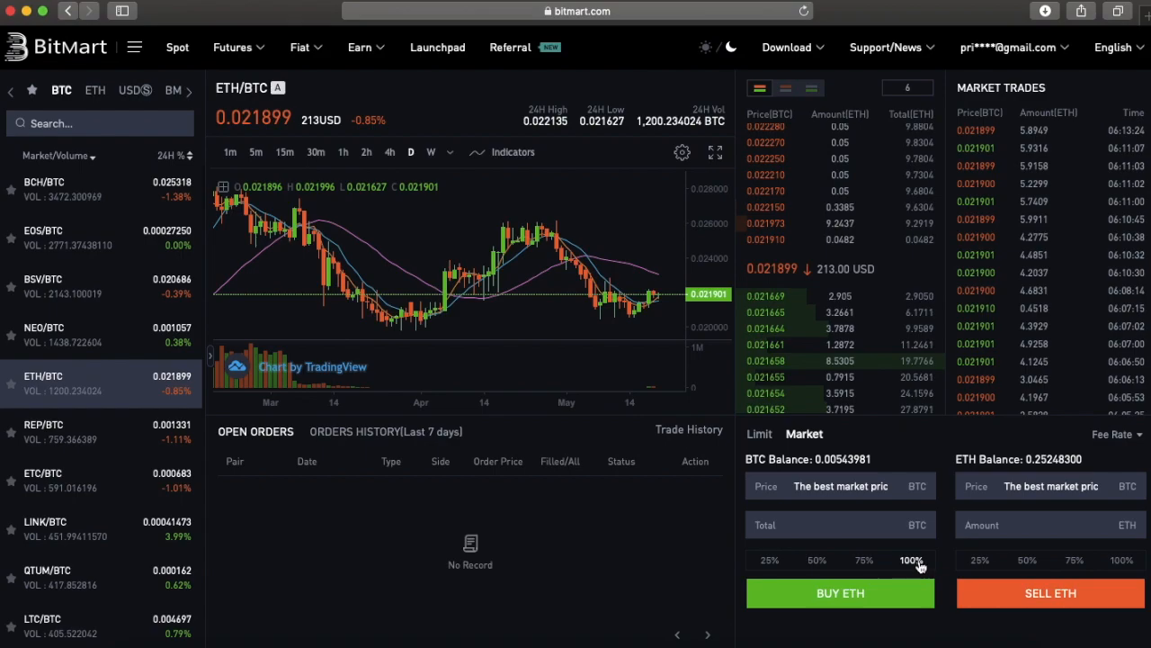
{"action": "left_click", "coordinate": [1122, 559]}
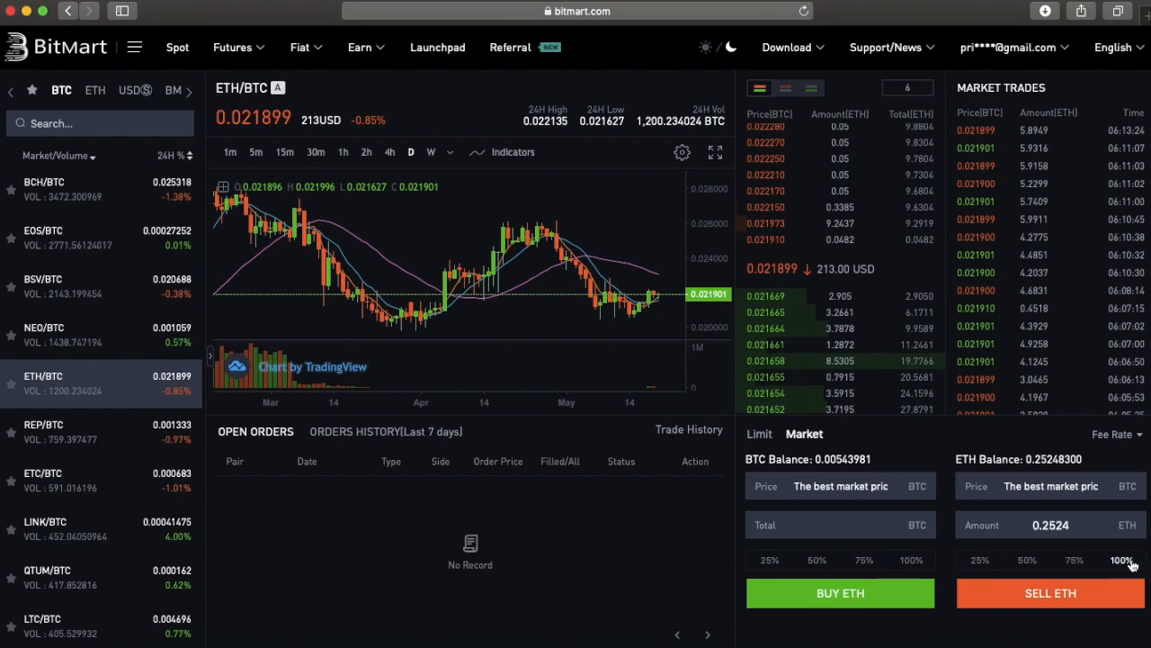
{"action": "mouse_move", "coordinate": [1078, 597]}
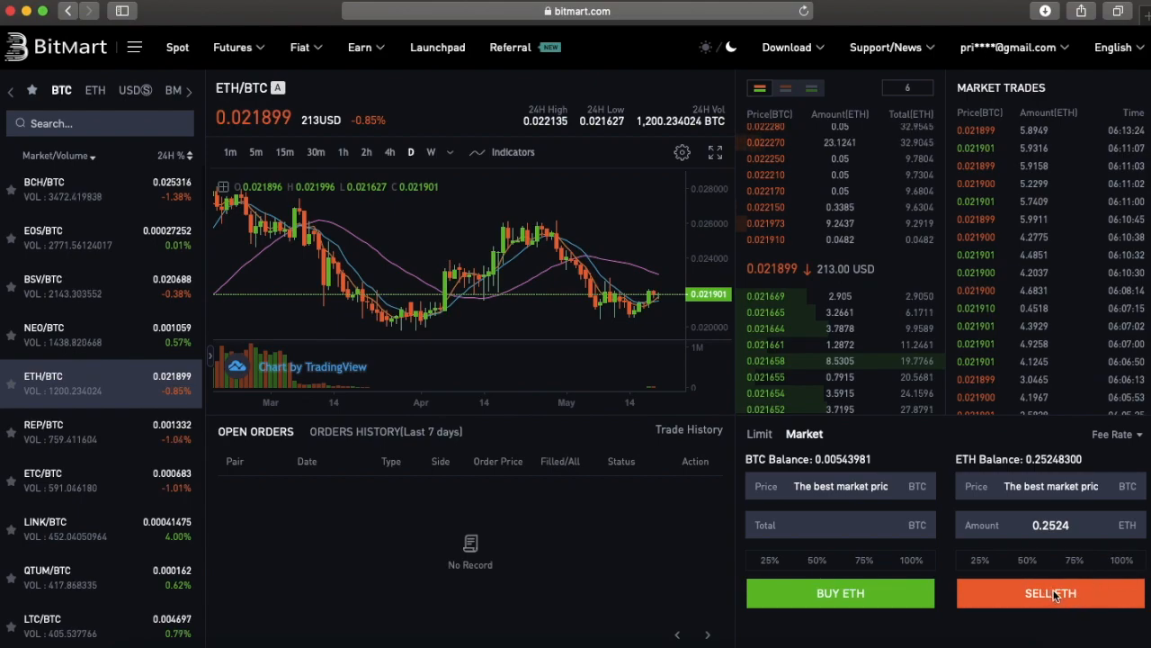
{"action": "left_click", "coordinate": [1050, 593]}
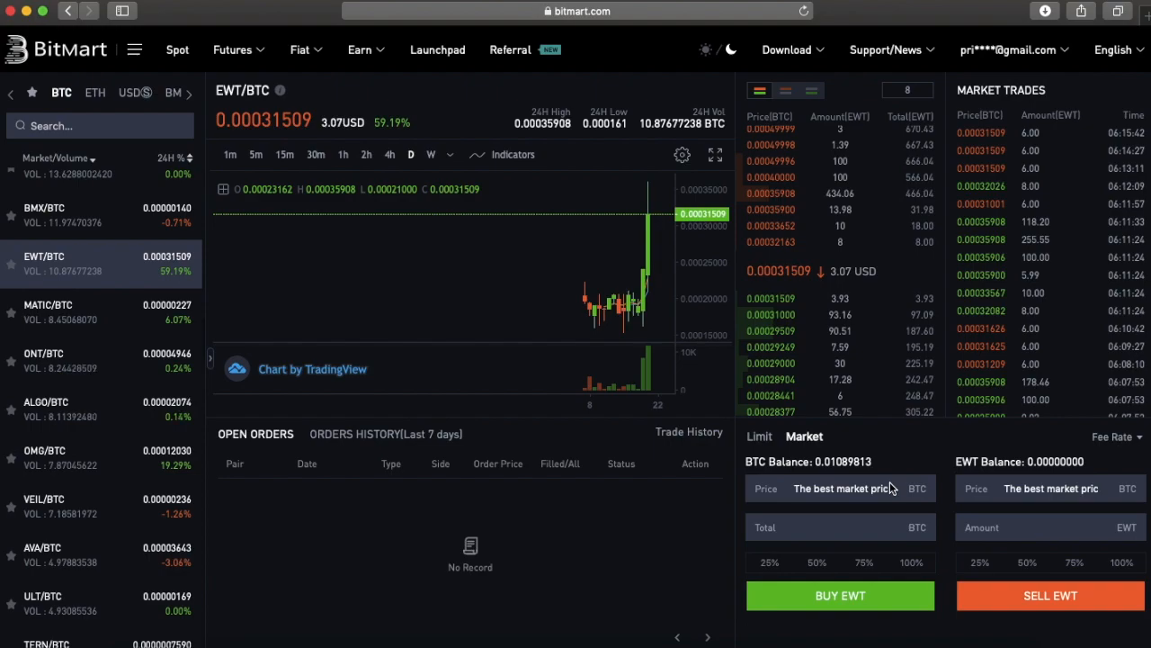
Market-buy EWT with 100% of the BTC balance on the EWT/BTC market.
{"action": "left_click", "coordinate": [911, 562]}
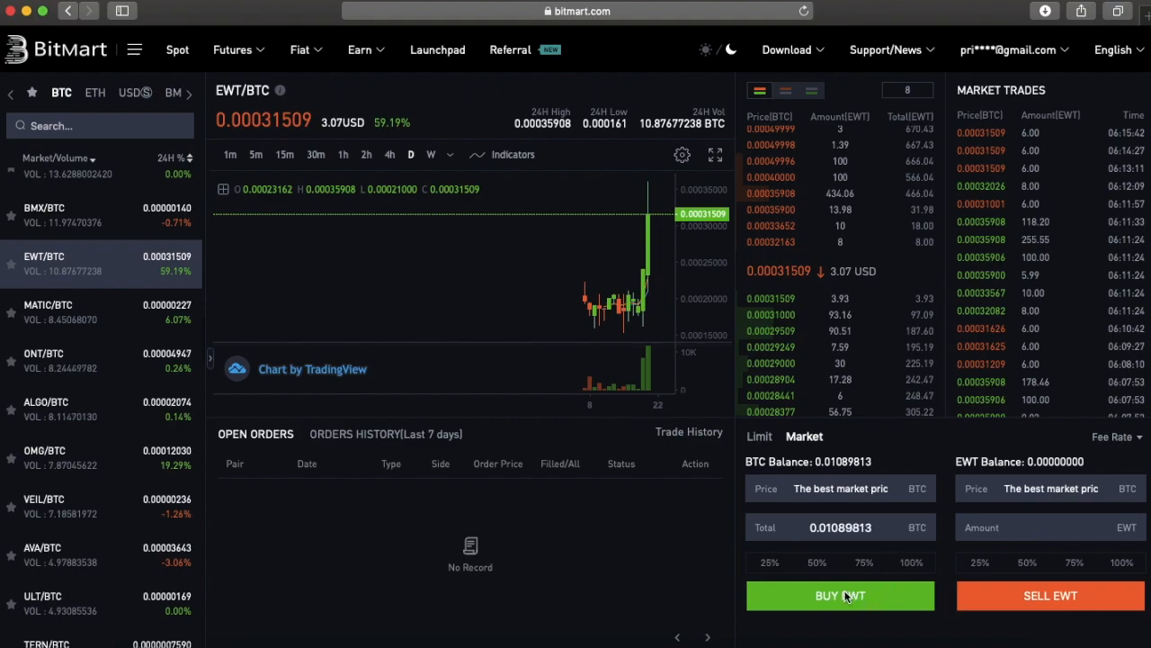
{"action": "left_click", "coordinate": [840, 596]}
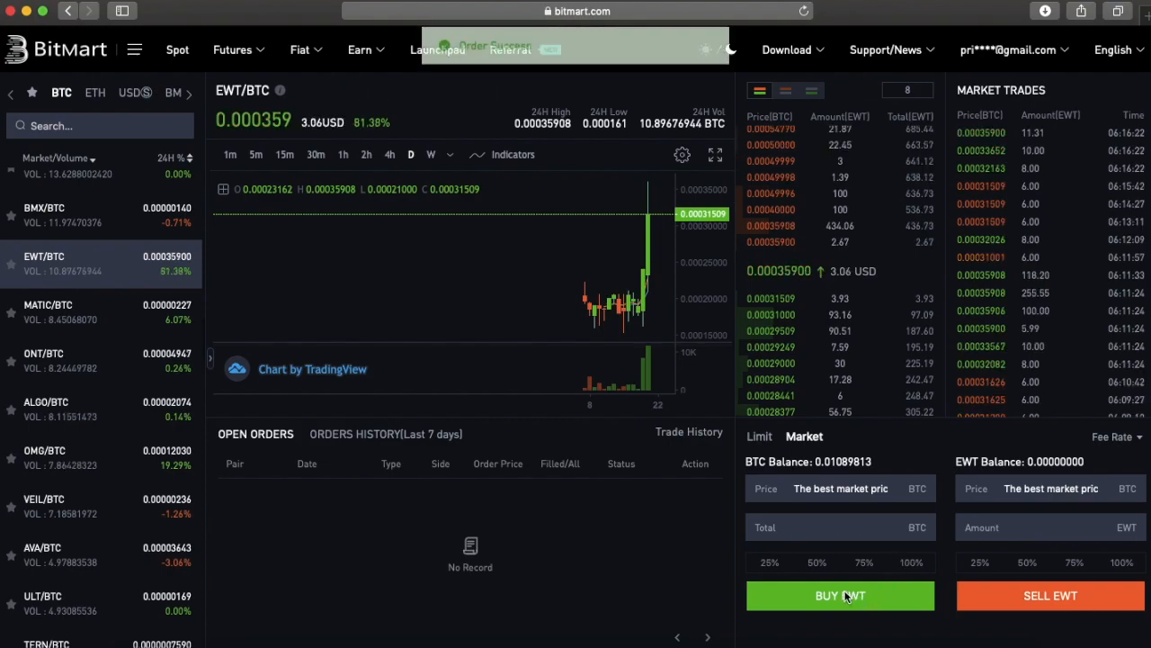
{"action": "left_click", "coordinate": [839, 594]}
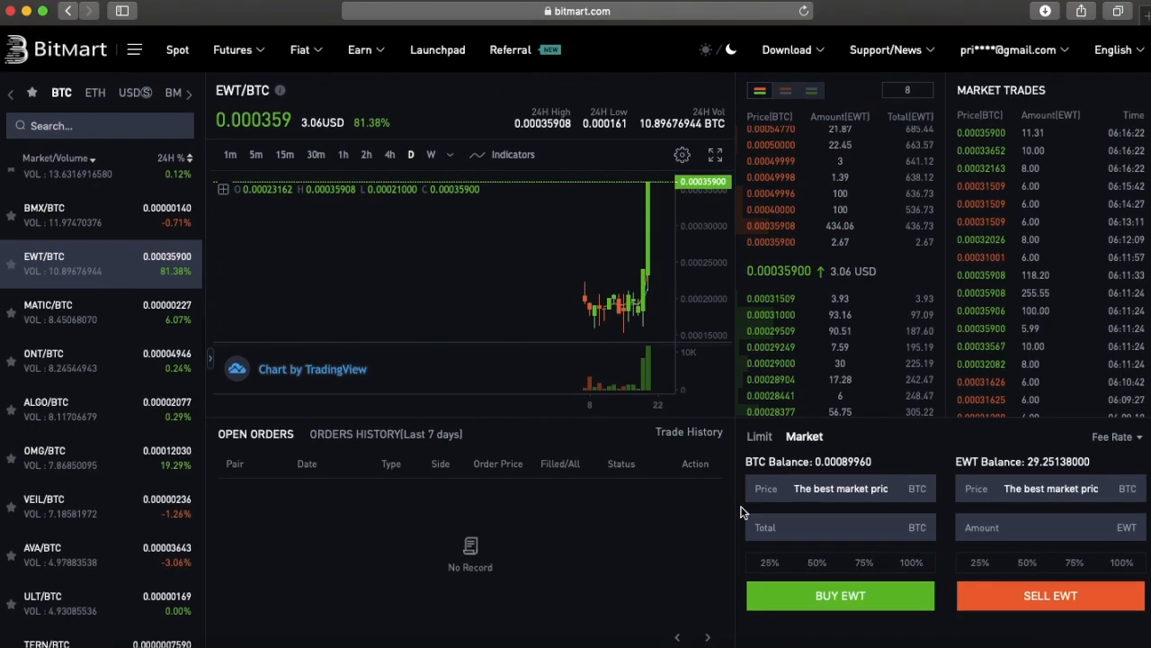
Open BitMart's spot assets with small balances hidden, showing 29.25138 EWT.
{"action": "left_click", "coordinate": [1013, 49]}
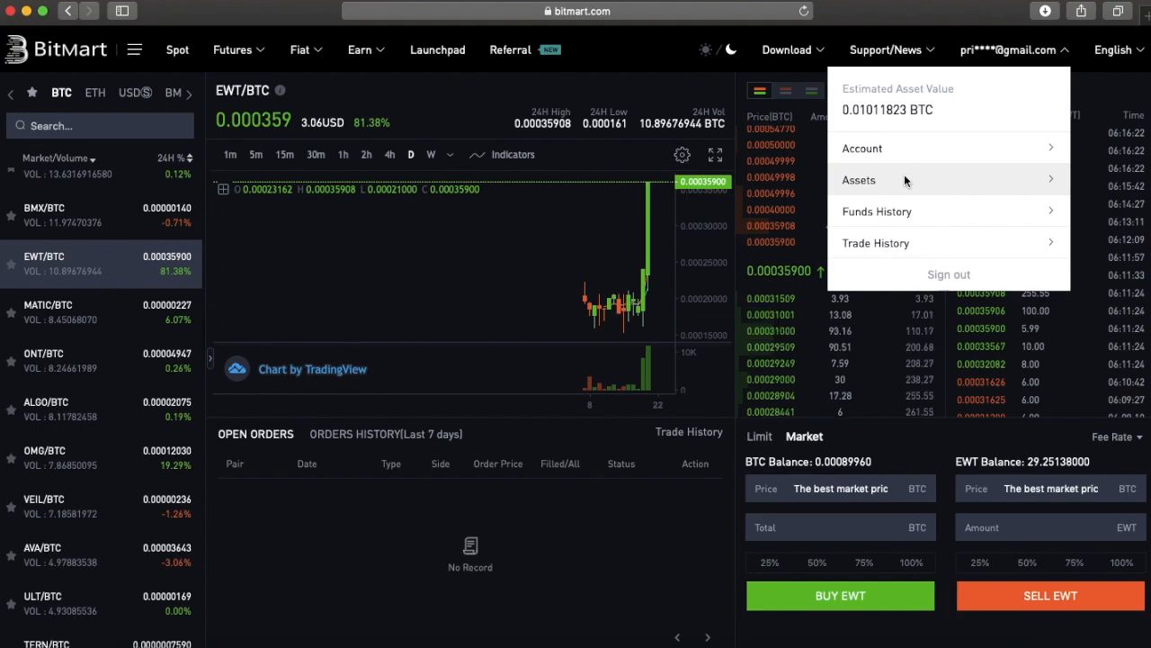
{"action": "left_click", "coordinate": [859, 180]}
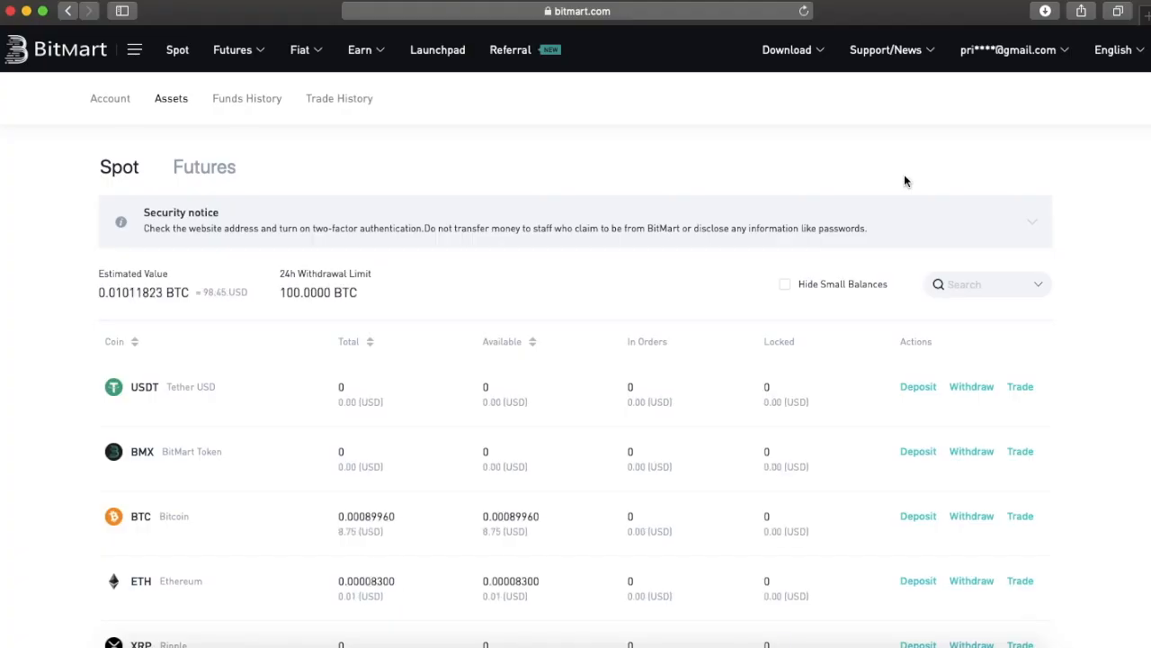
{"action": "mouse_move", "coordinate": [816, 279]}
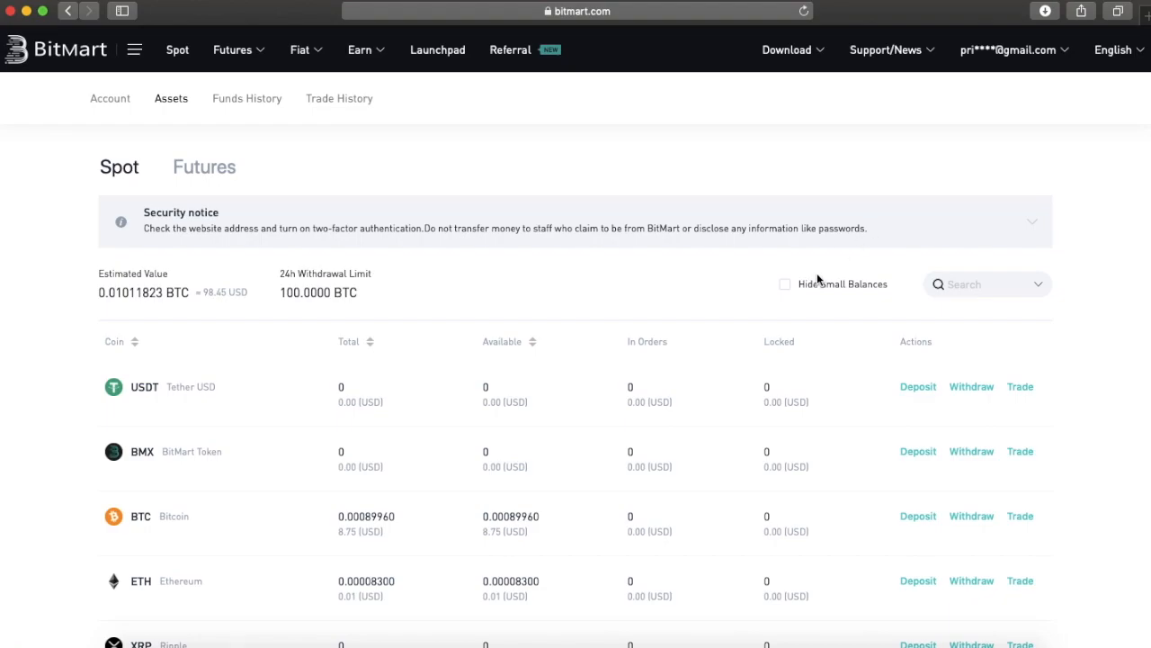
{"action": "scroll", "scroll_direction": "down", "scroll_amount": 3}
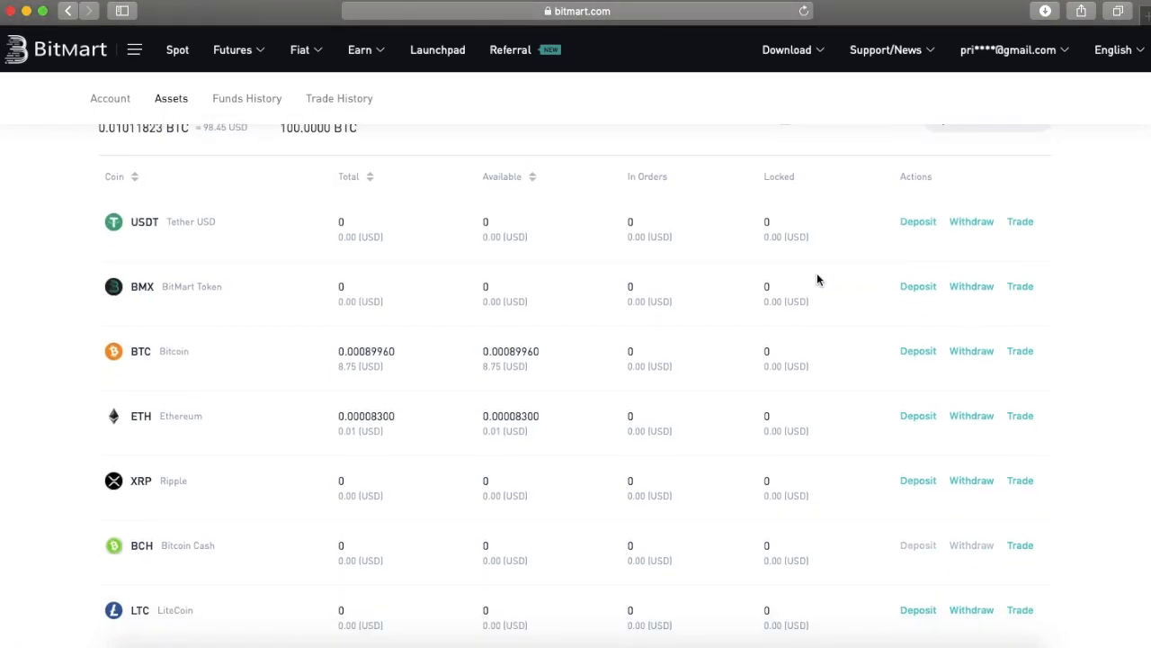
{"action": "scroll", "scroll_direction": "down", "scroll_amount": 3}
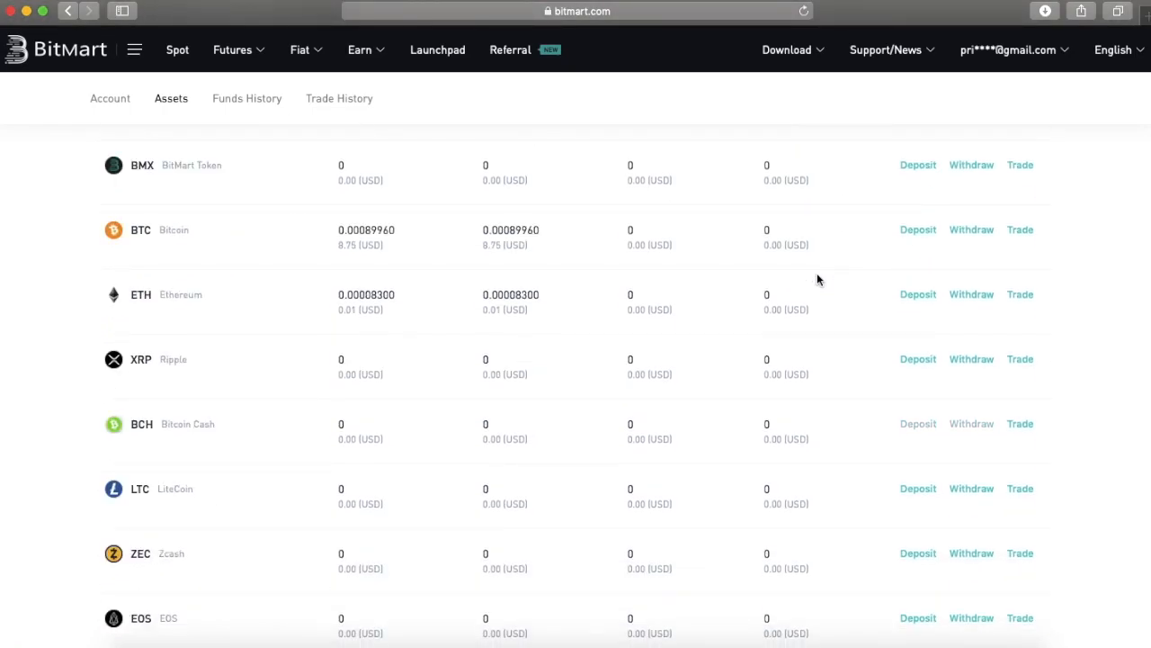
{"action": "left_click", "coordinate": [786, 284]}
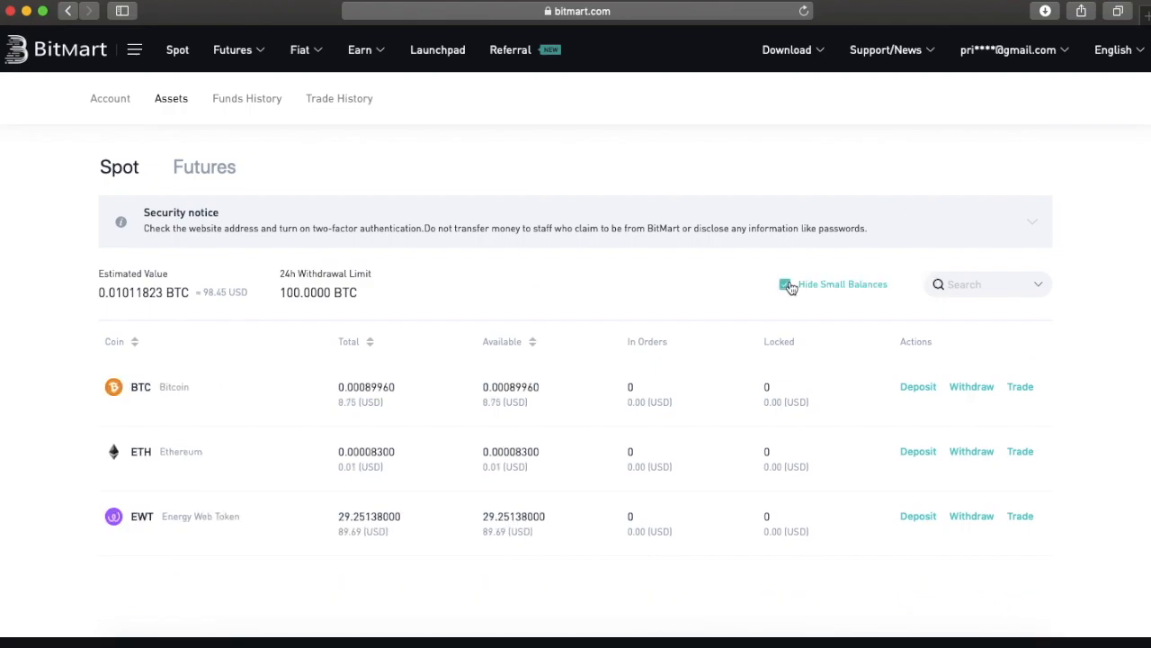